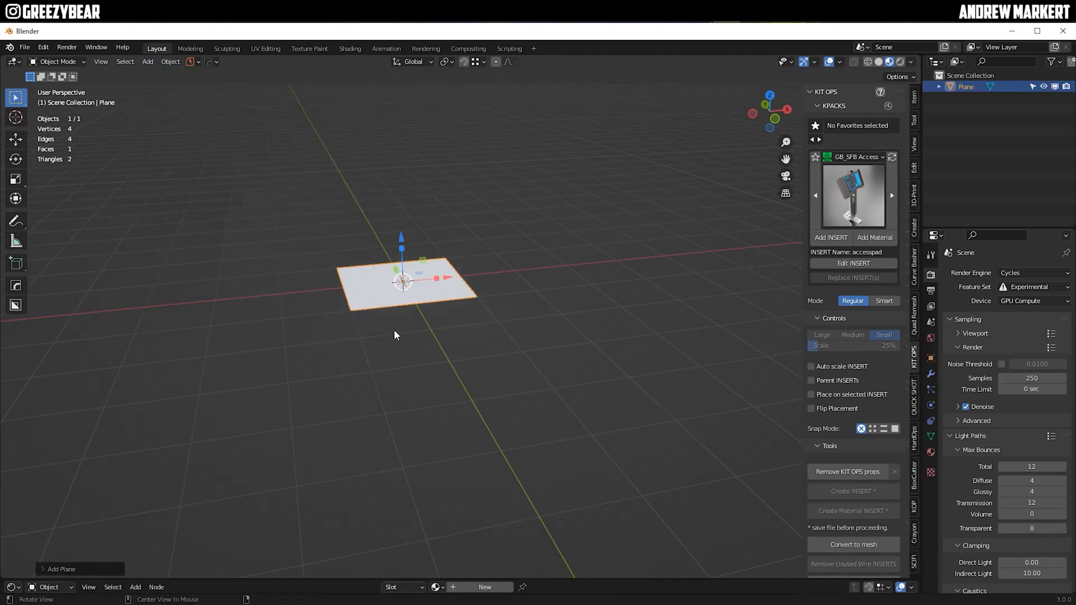
- Enlarge the plane and subdivide its mesh into an 8×8 grid, selecting the border faces
key("s")
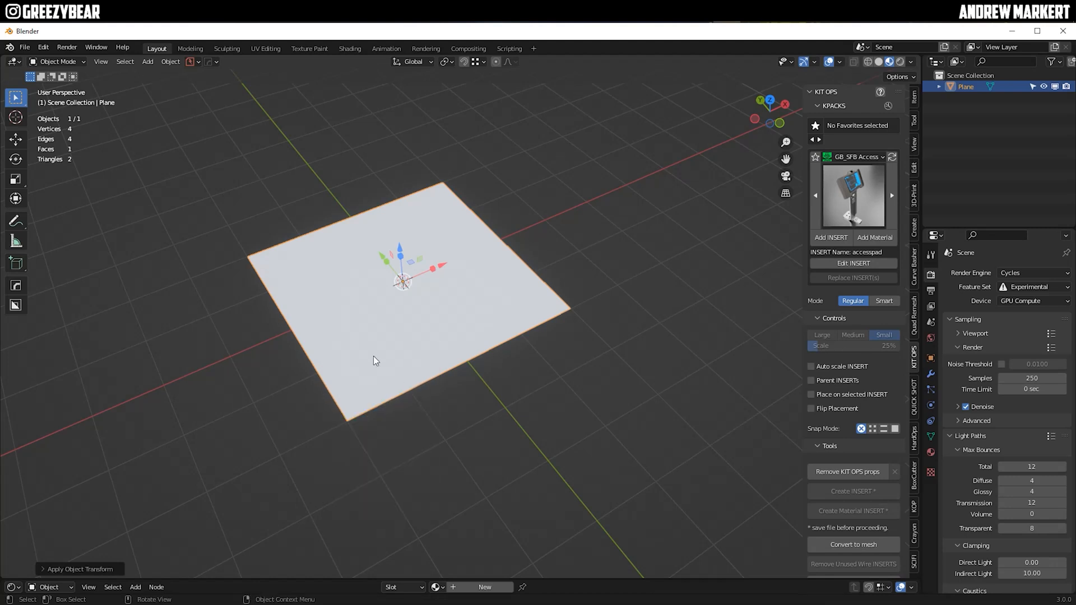
key("Tab")
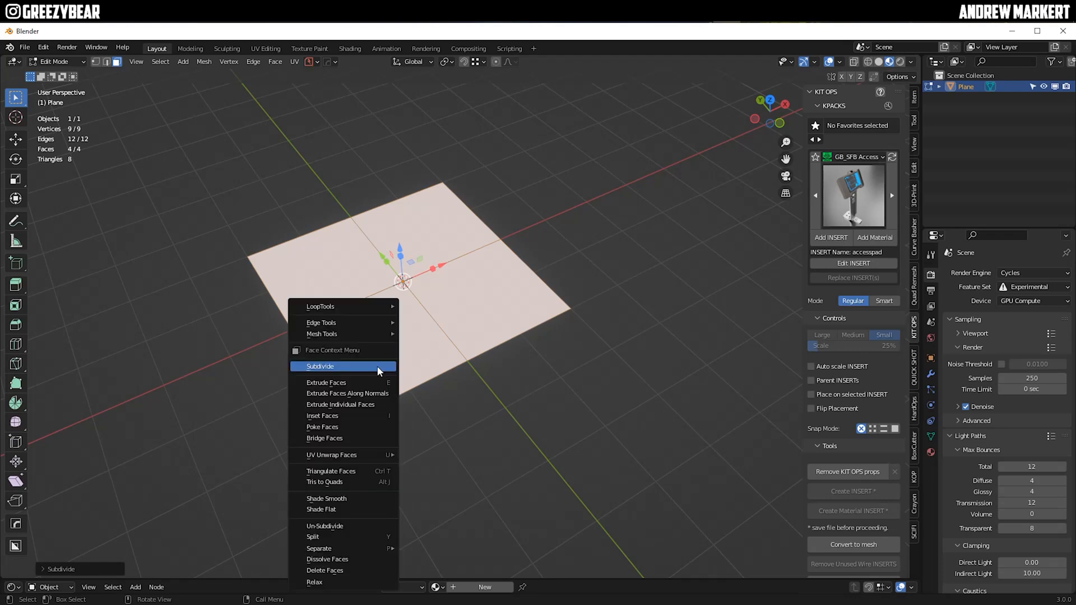
left_click(319, 365)
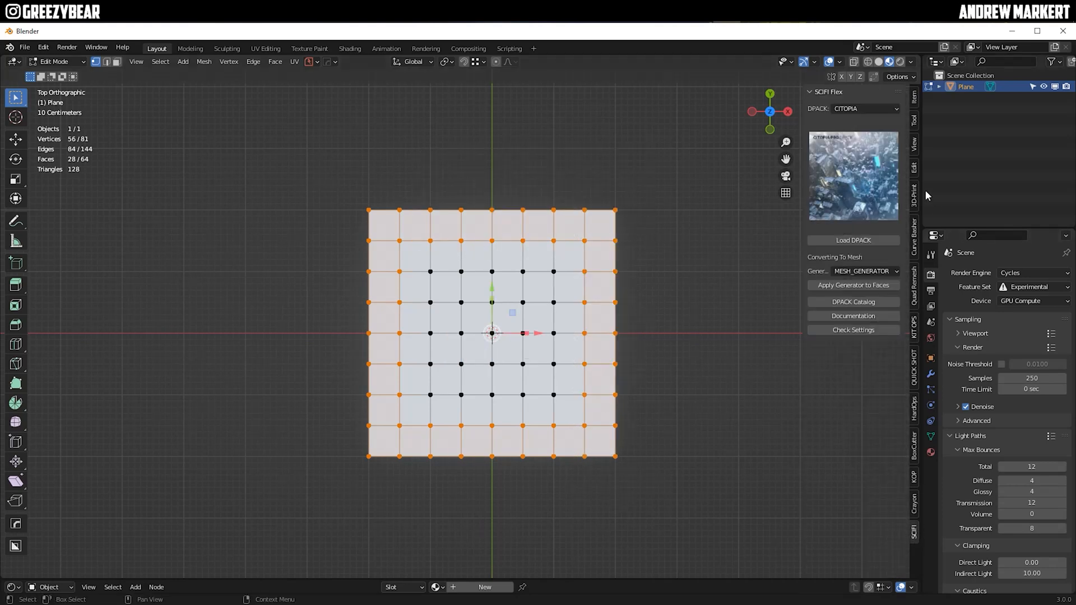
- Generate INDUSTRIA mesh-generator buildings on the plane's selected border faces
left_click(865, 108)
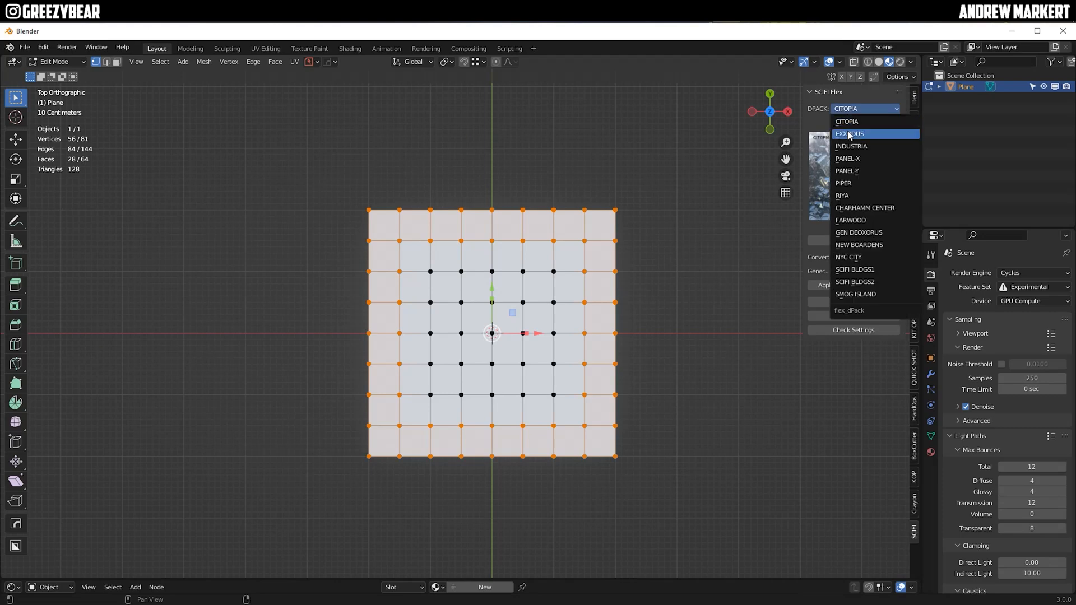
left_click(851, 146)
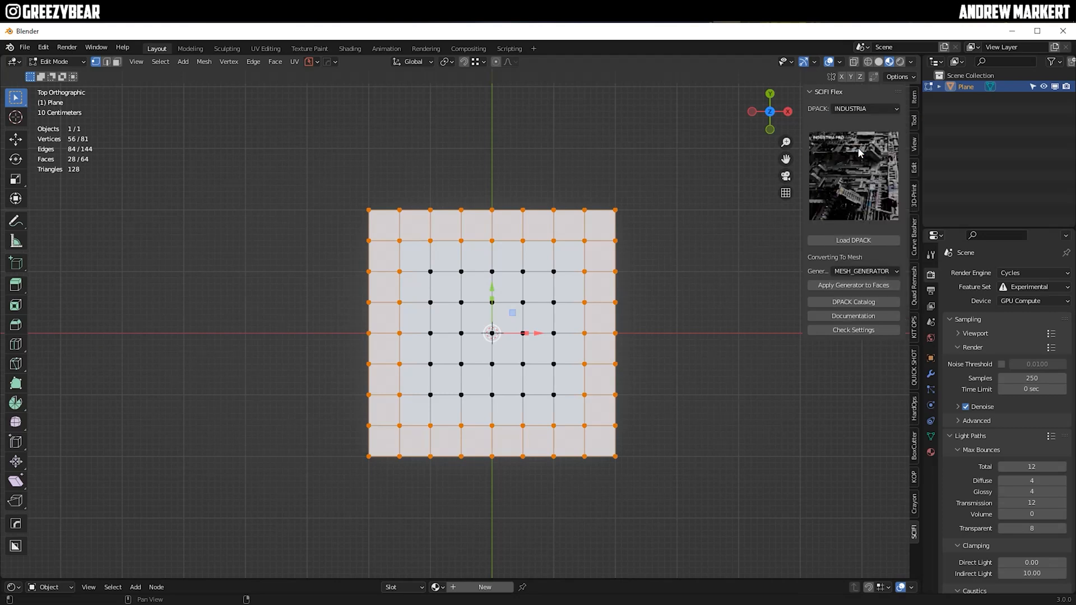
left_click(864, 272)
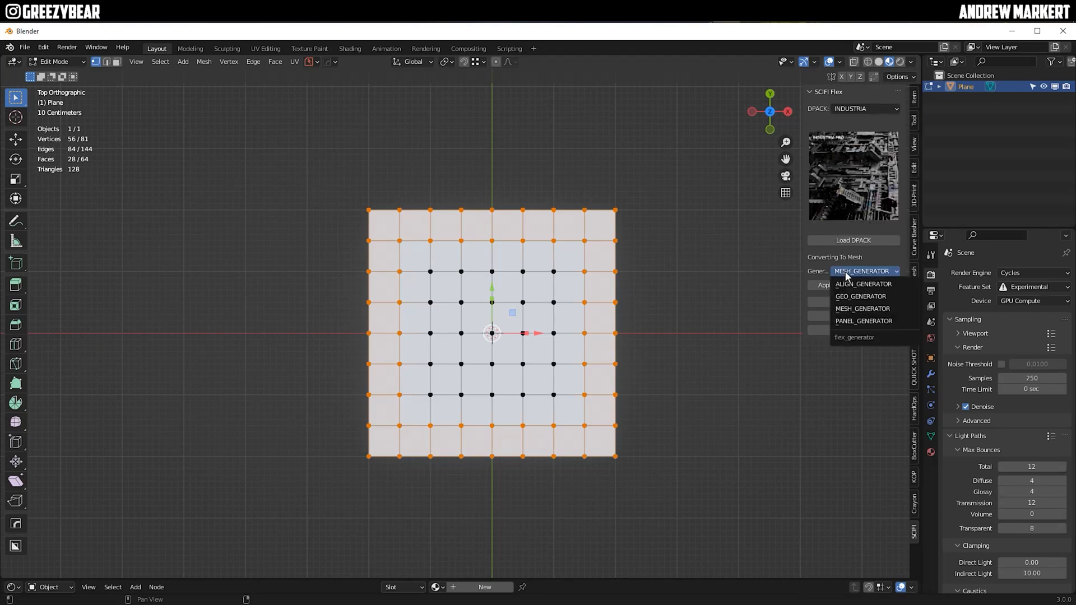
left_click(862, 309)
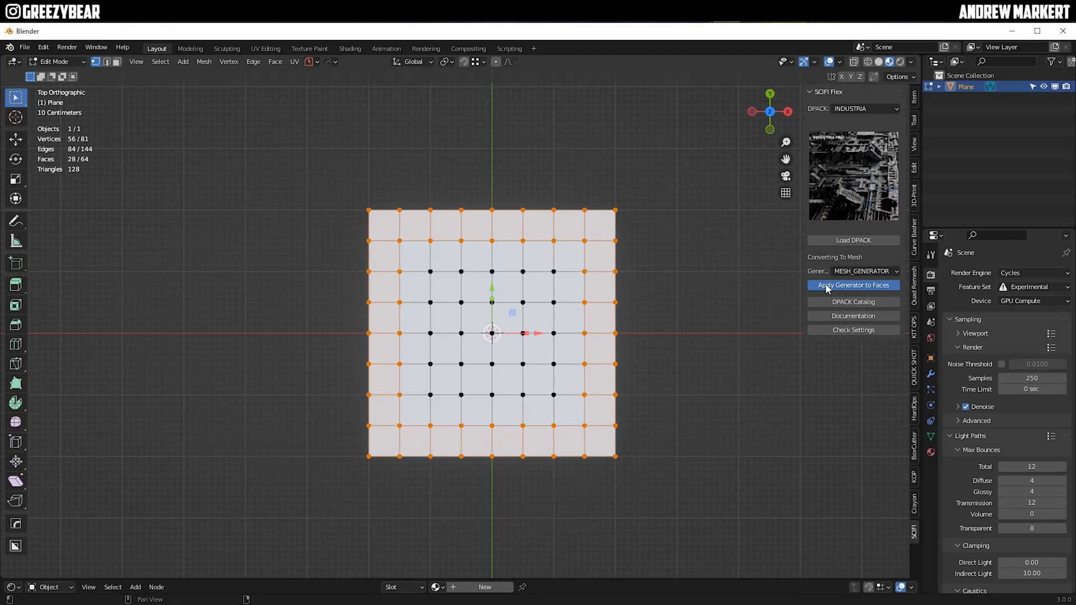
left_click(853, 285)
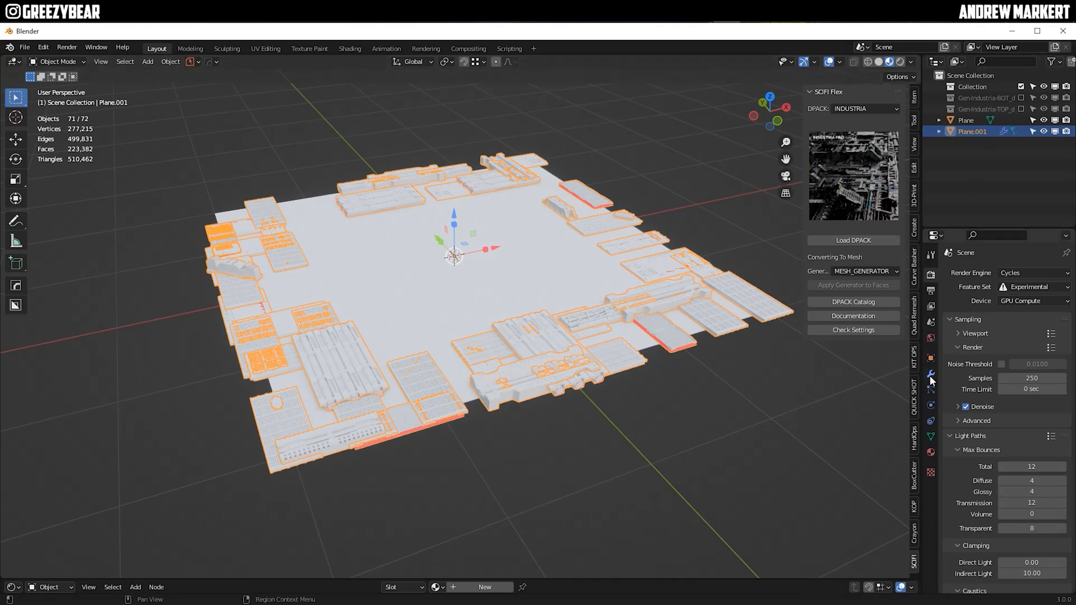
- Clear the top collection, set edge density 1.000 and edge scale 0.403, then change viewport shading
left_click(931, 373)
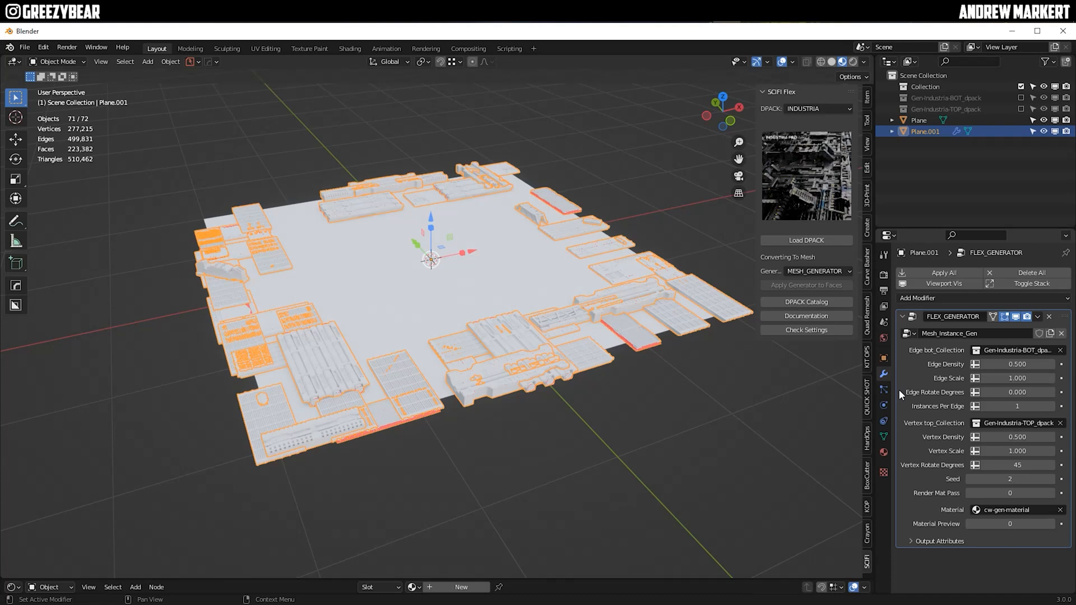
mouse_move(906, 410)
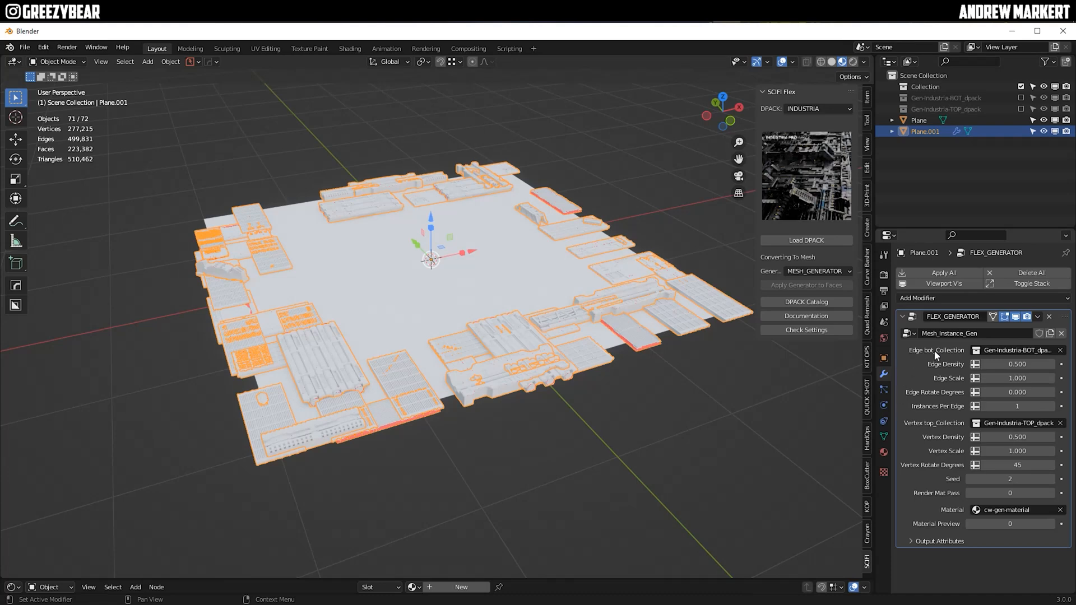
mouse_move(945, 432)
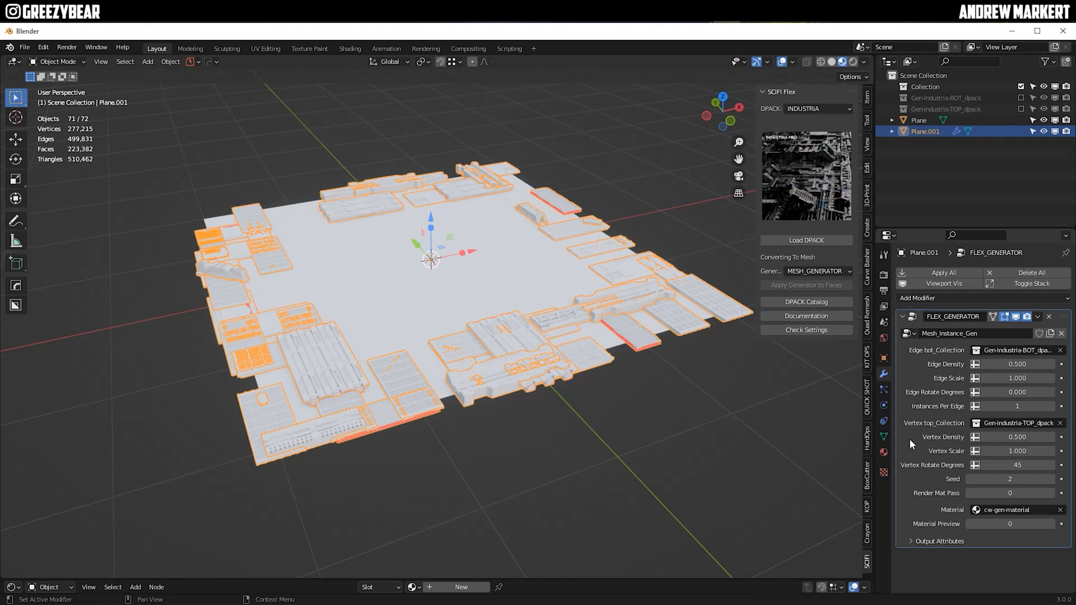
mouse_move(913, 451)
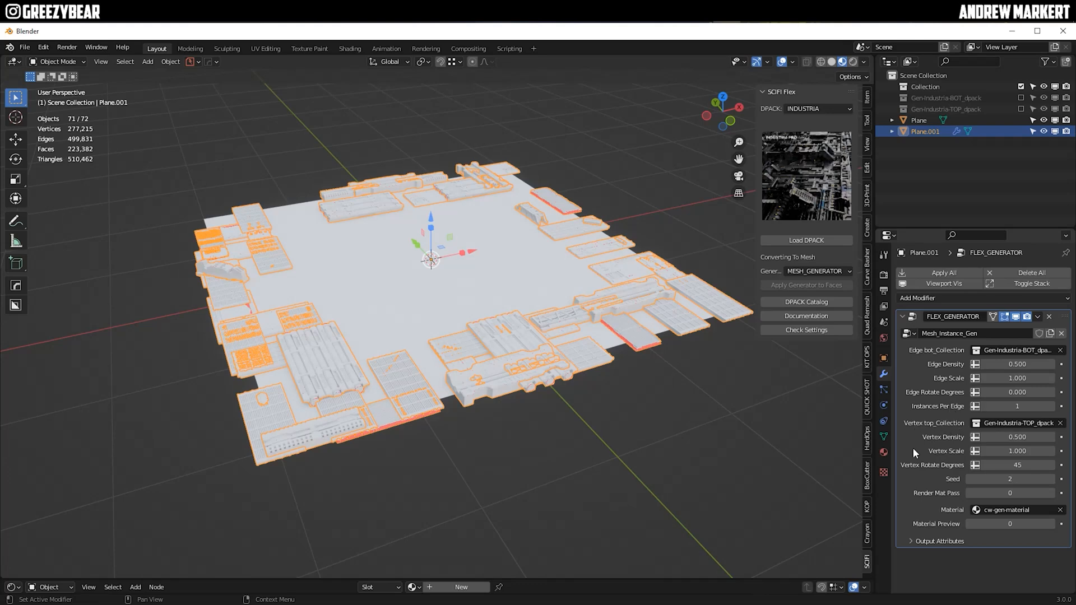
mouse_move(939, 496)
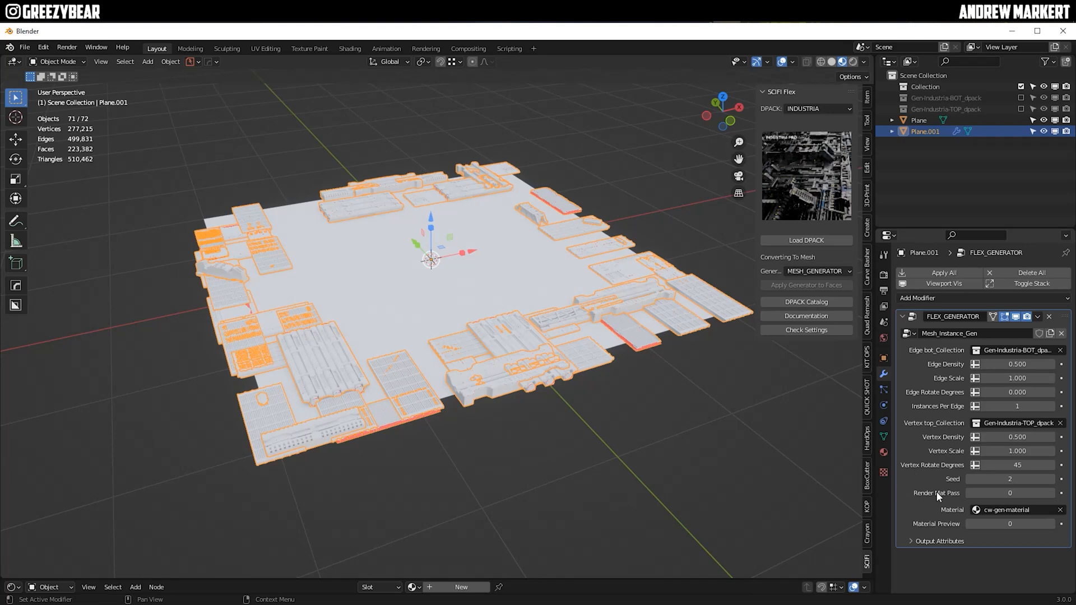
mouse_move(939, 530)
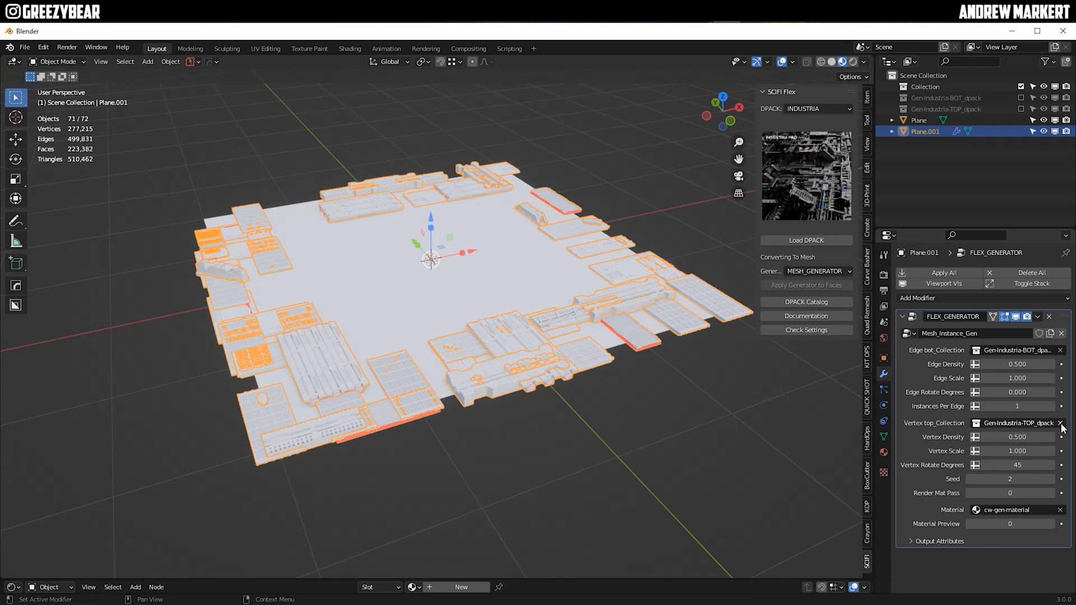
left_click(1059, 423)
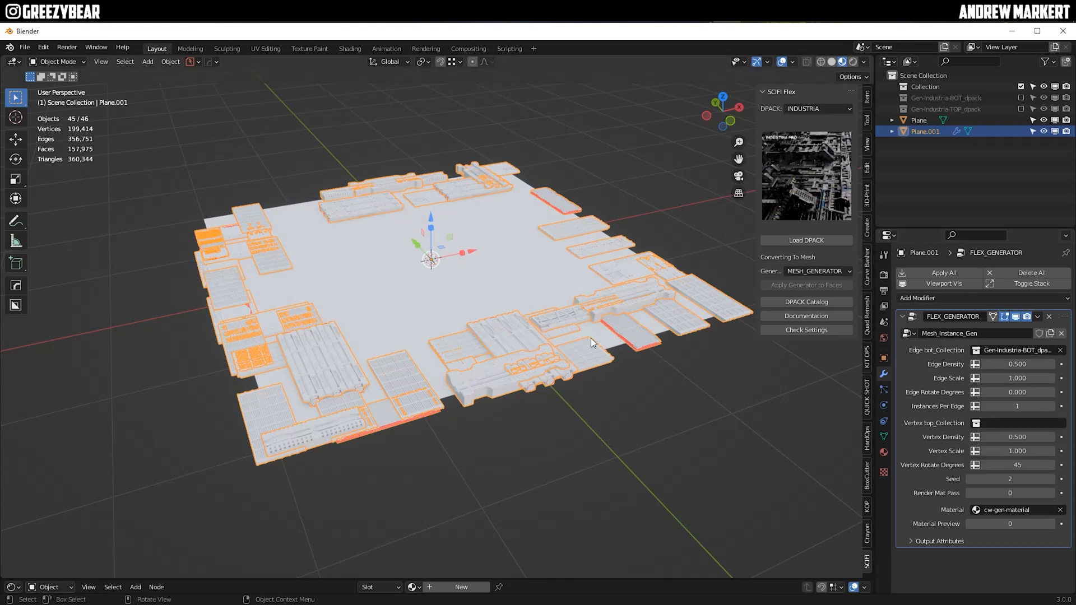
double_click(1015, 365)
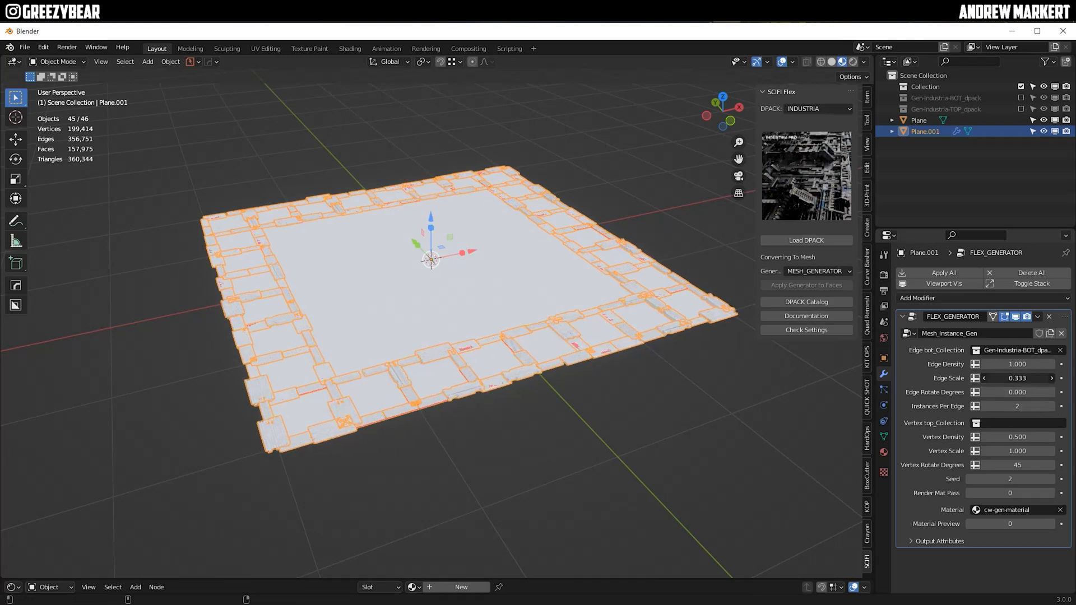
left_click(791, 62)
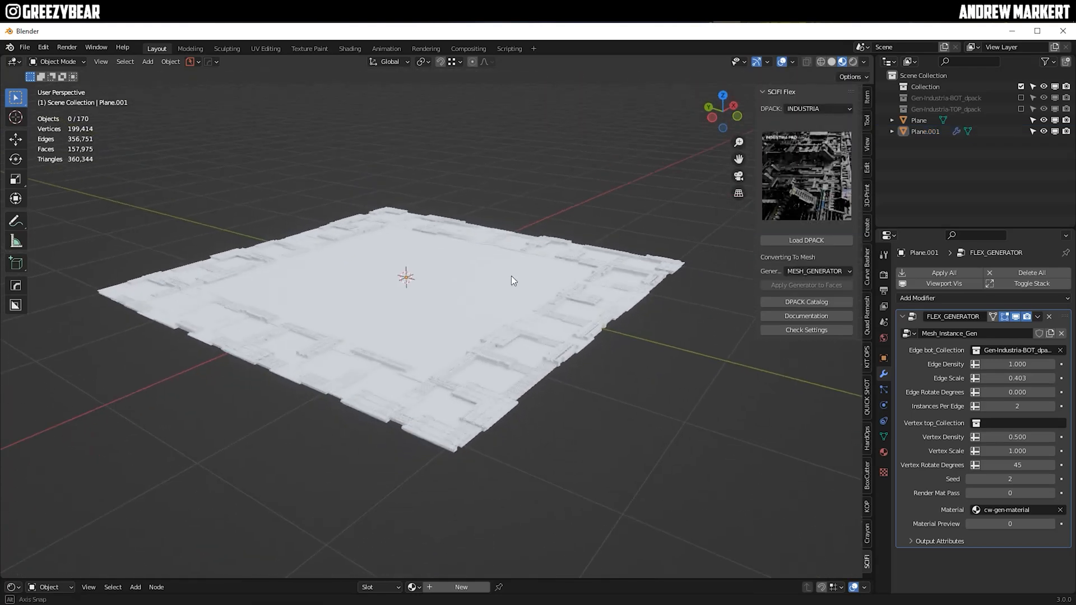
left_click_drag(511, 280, 418, 271)
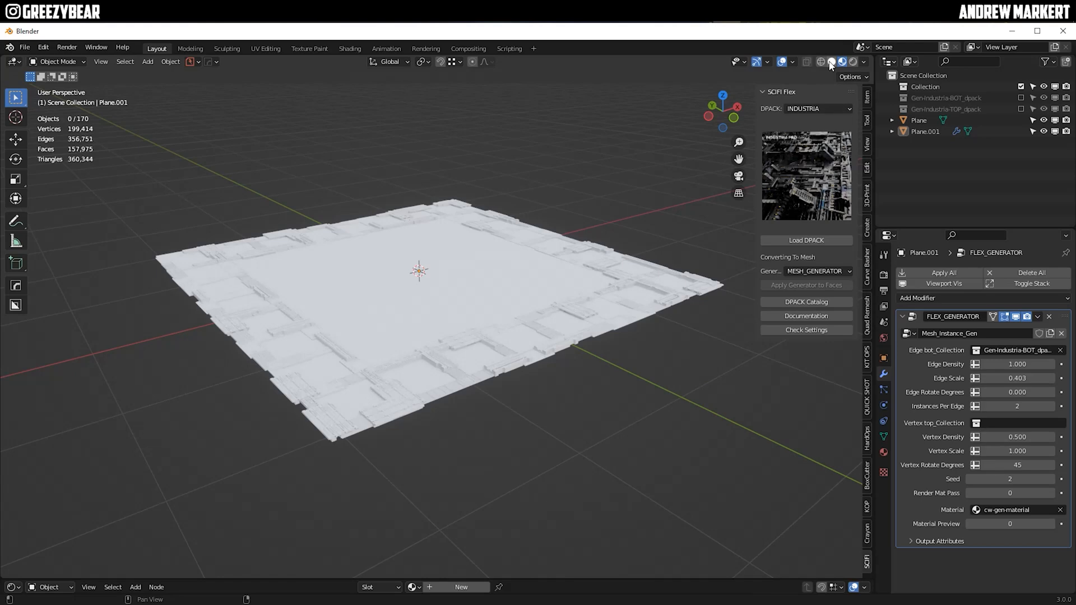
left_click(839, 62)
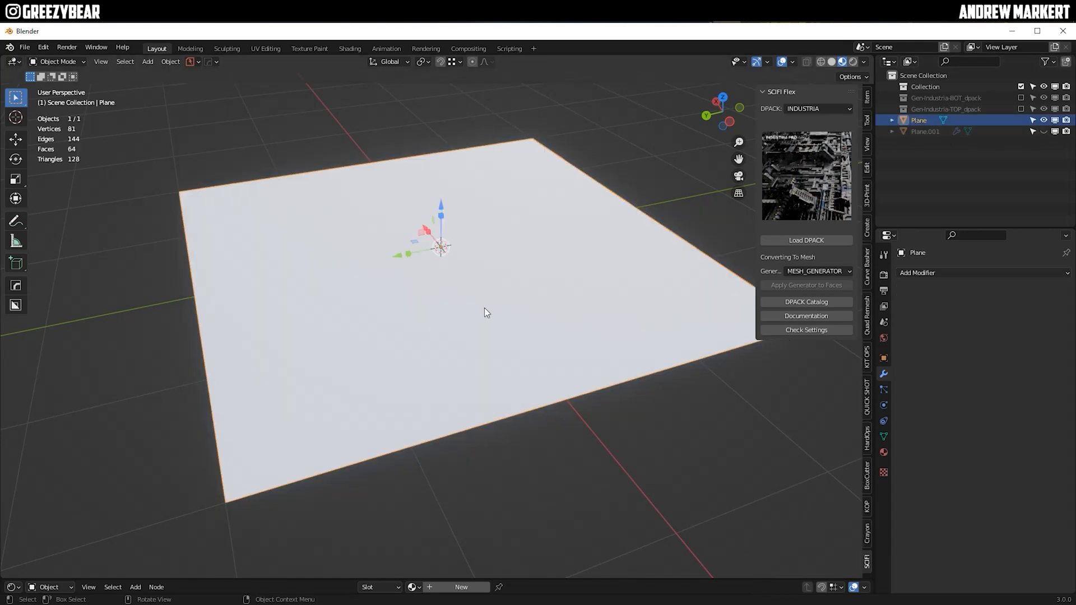
- Select the border ring of faces and generate EXODUS geo-generator buildings on them
key("Tab")
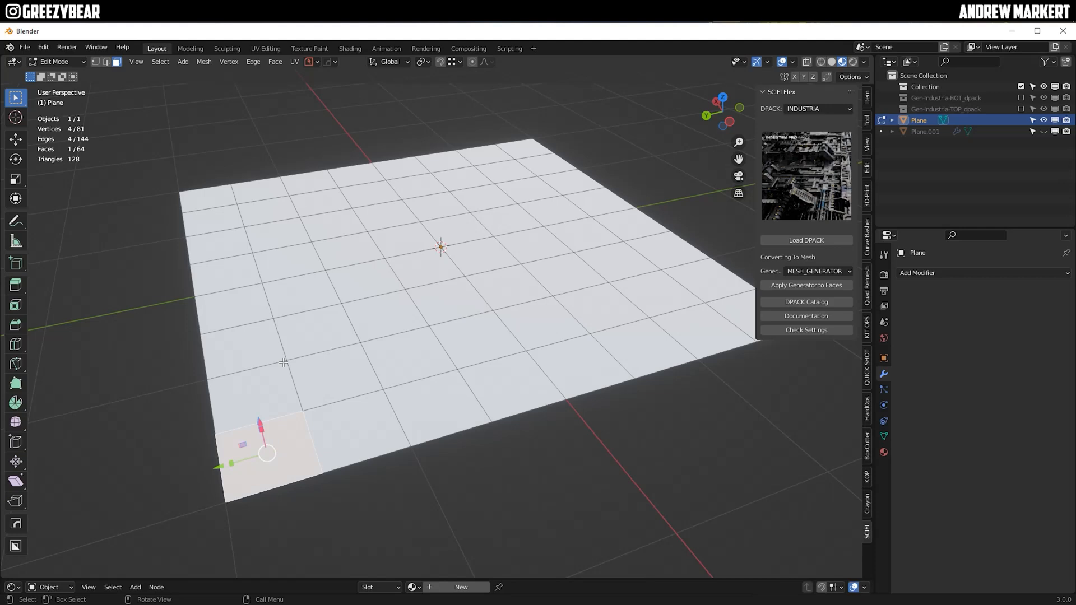
left_click(527, 144)
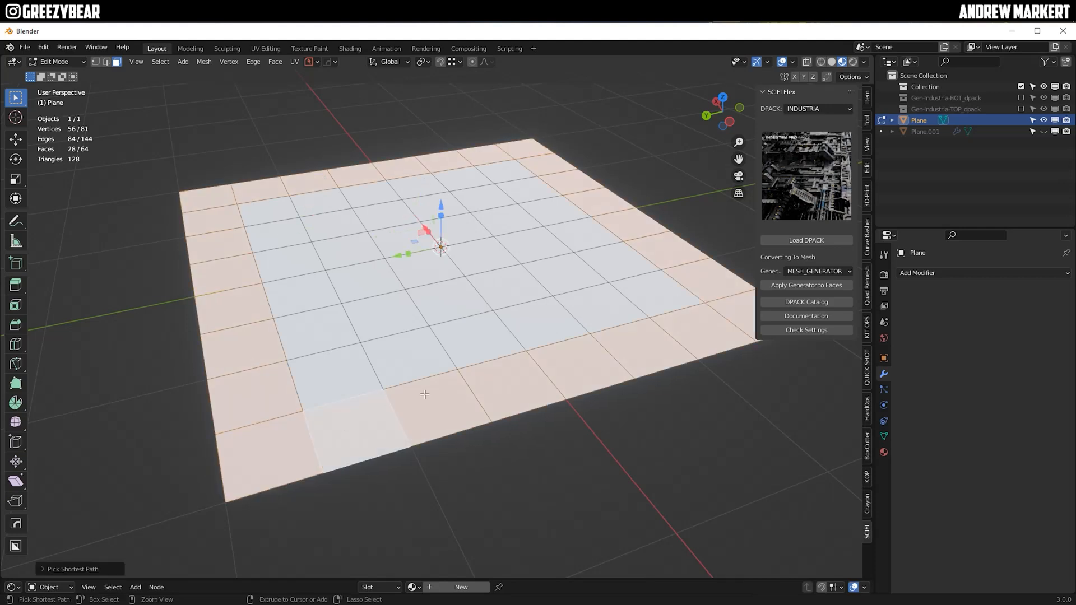
left_click(819, 109)
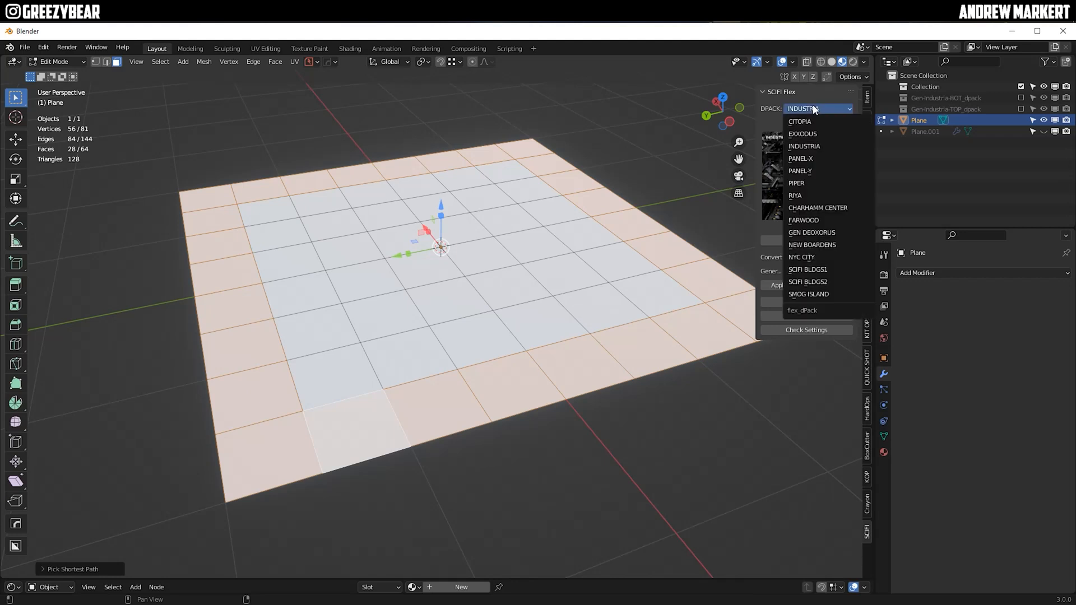
mouse_move(818, 133)
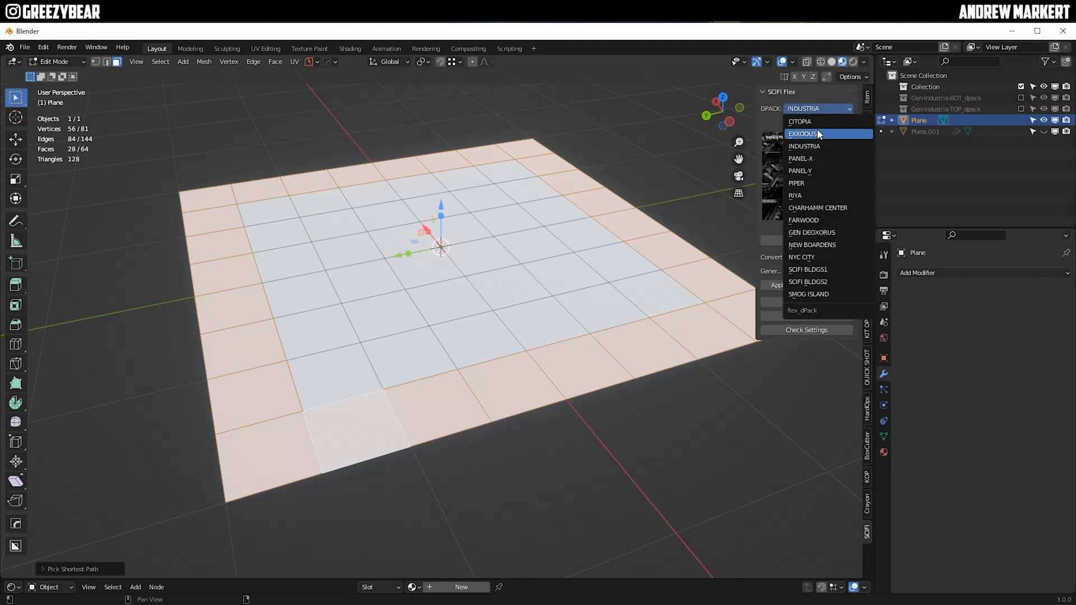
left_click(803, 134)
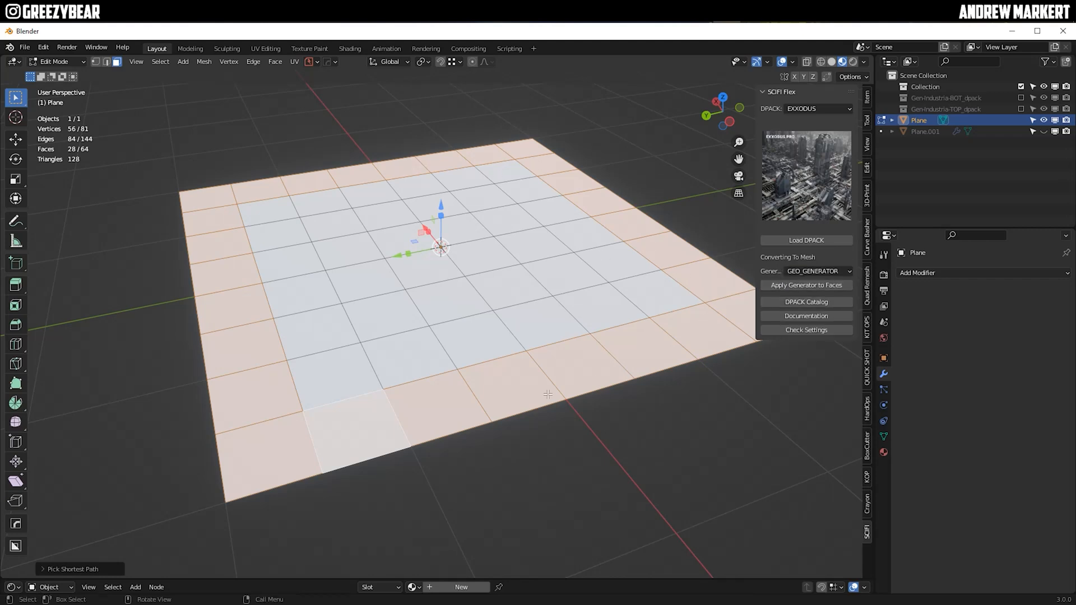
mouse_move(806, 285)
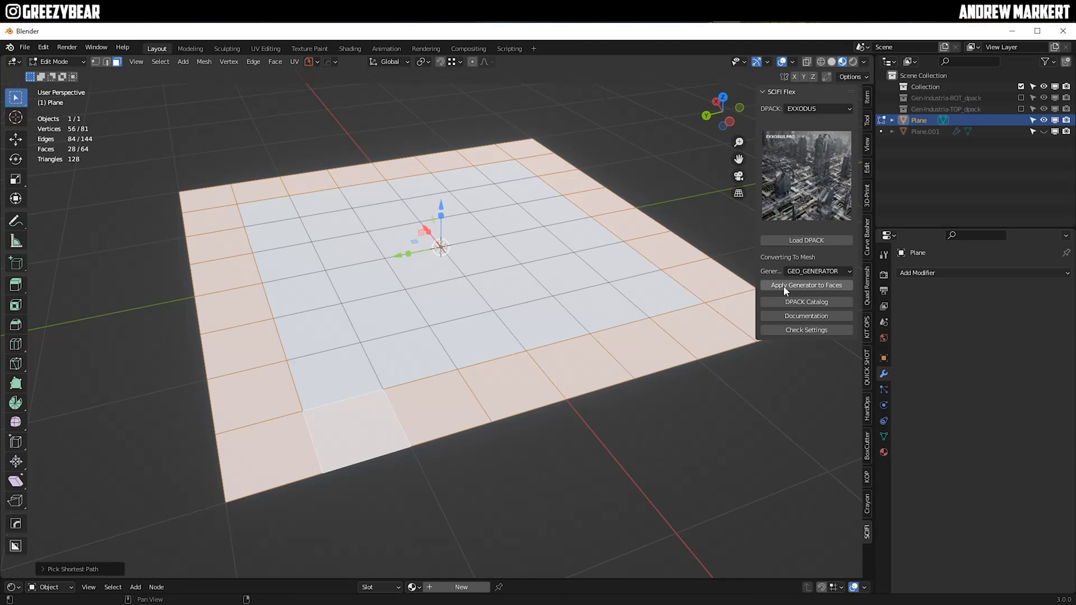
left_click(806, 284)
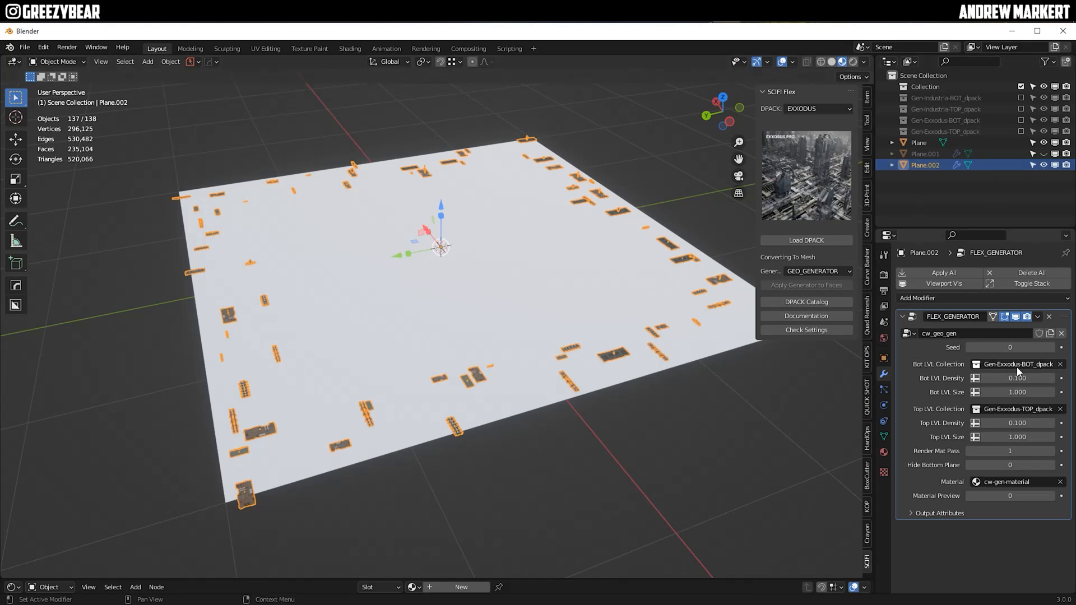
- Keep Bot LVL Density 1.000, raise Top LVL Density to 3.000 and enable Material Preview
left_click_drag(988, 378, 1058, 378)
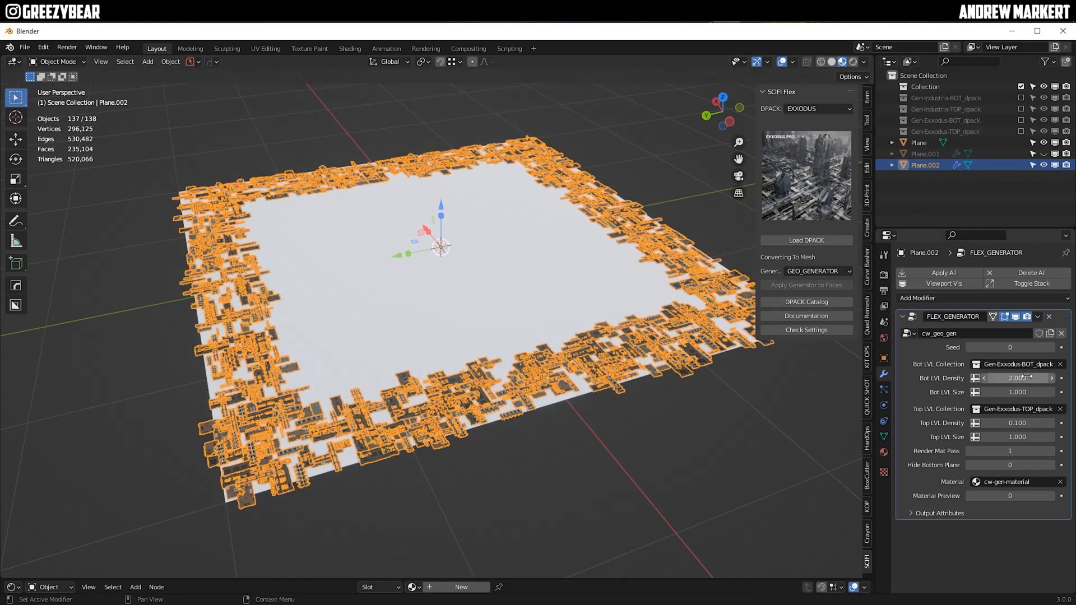
left_click_drag(1019, 377, 996, 378)
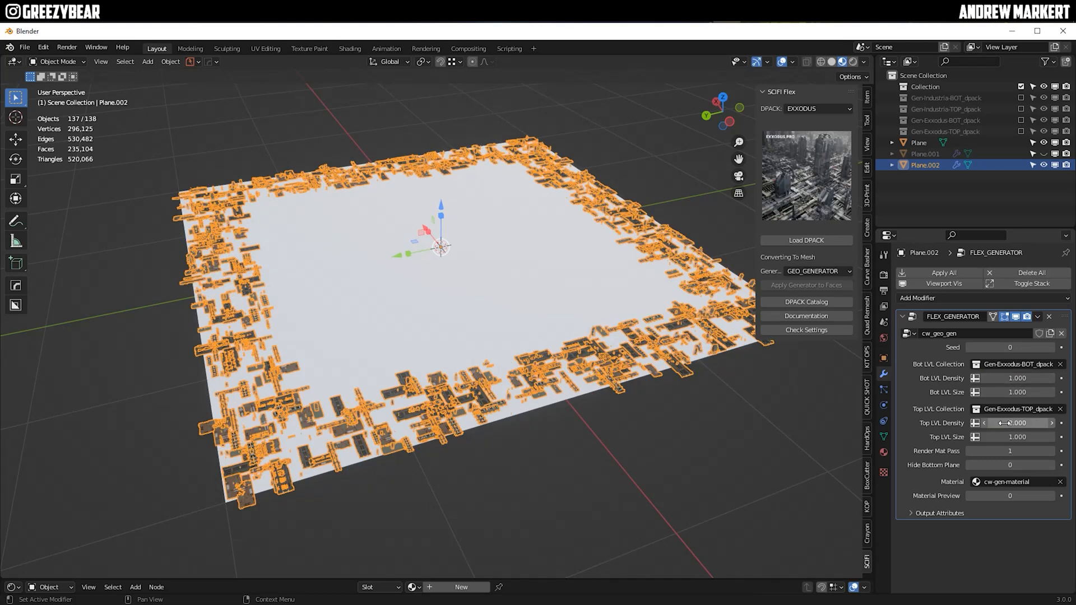
left_click_drag(1009, 423, 1016, 423)
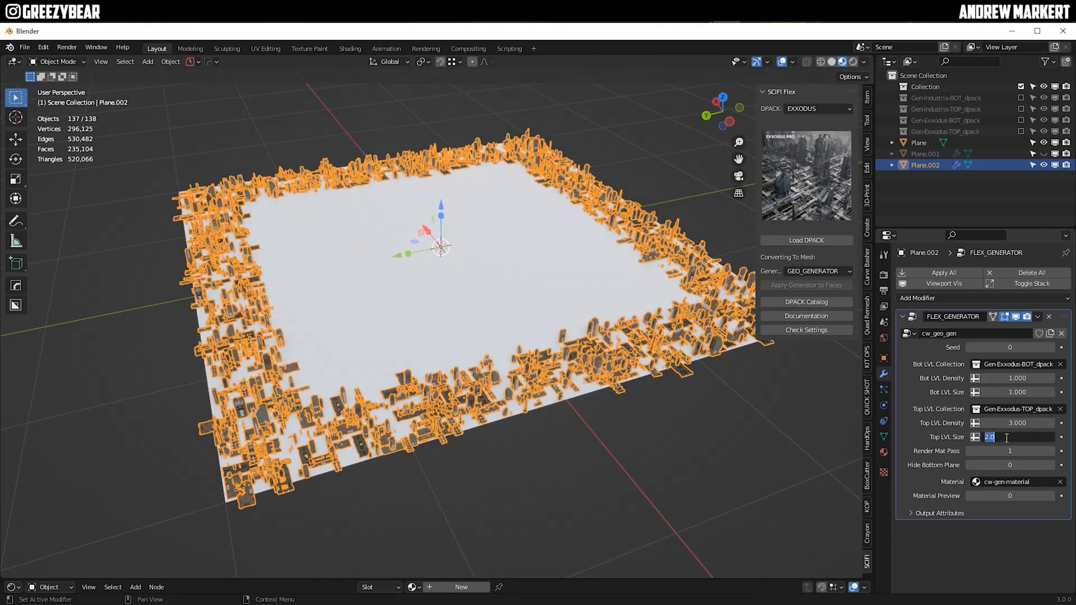
type("3.000")
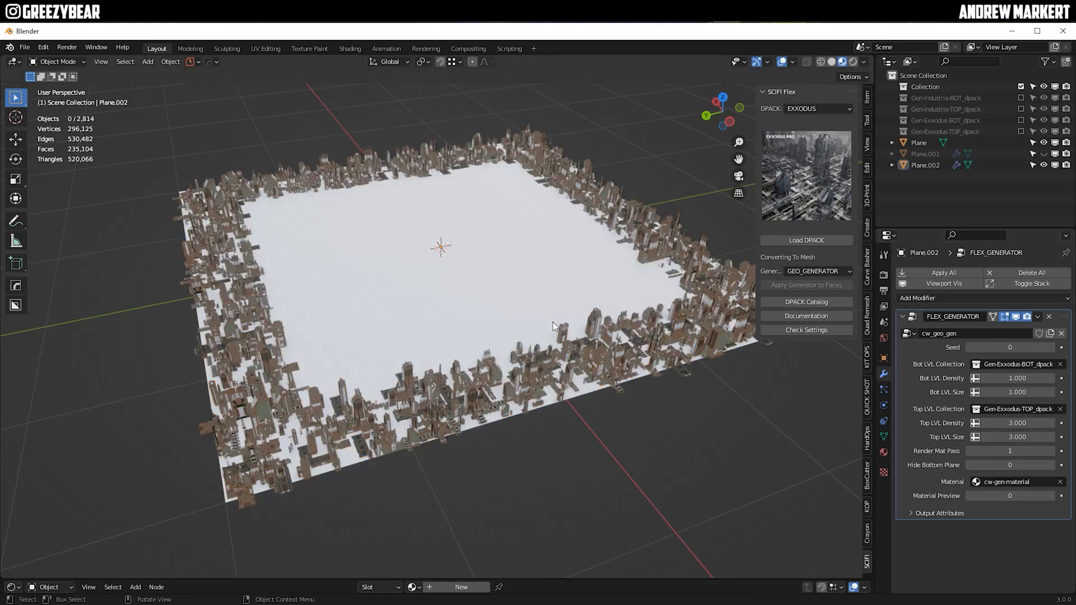
left_click(1009, 496)
type("1")
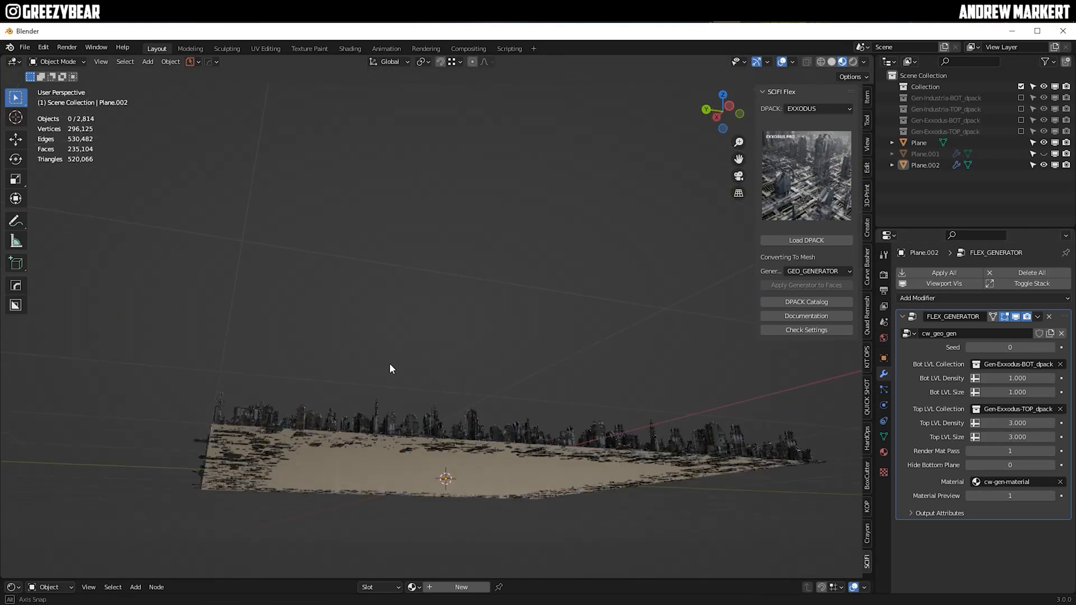
left_click_drag(391, 369, 401, 439)
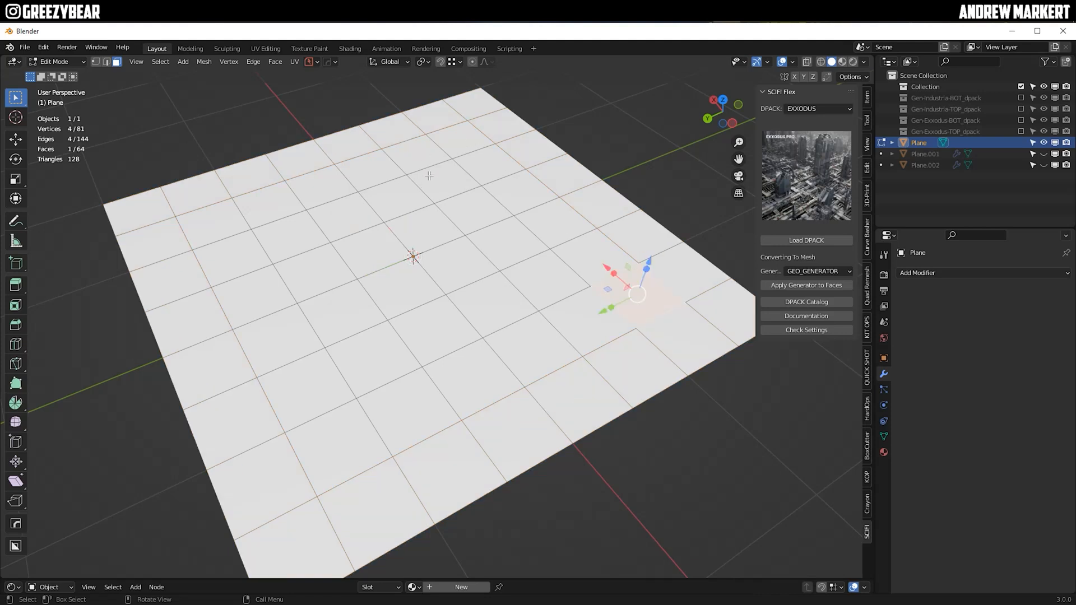
mouse_move(439, 182)
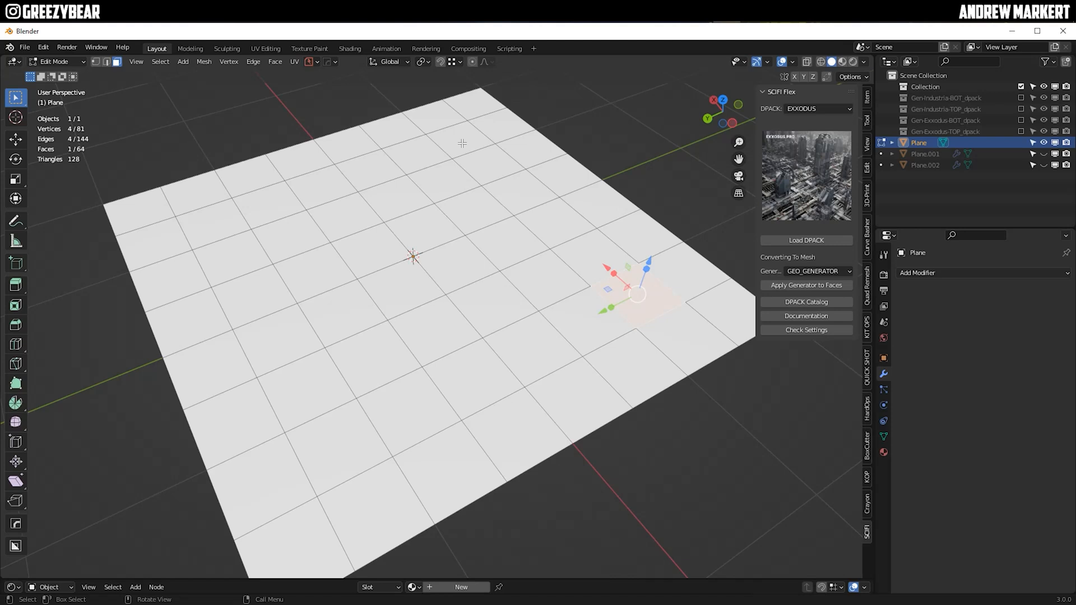
- Select an inner square ring of faces and generate RIYA buildings on them
left_click(594, 332)
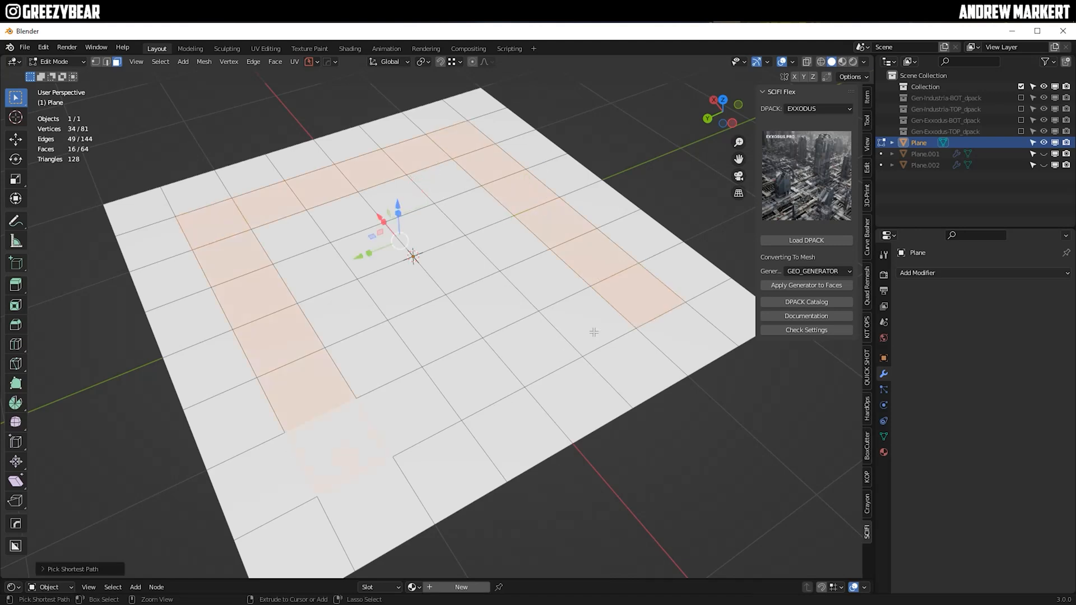
left_click(817, 109)
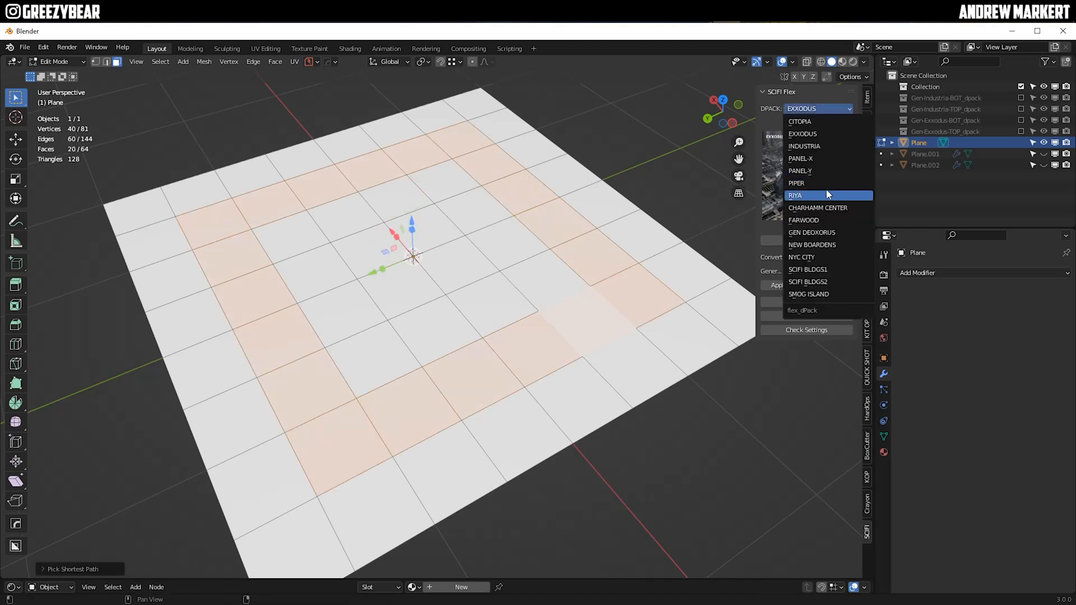
left_click(796, 196)
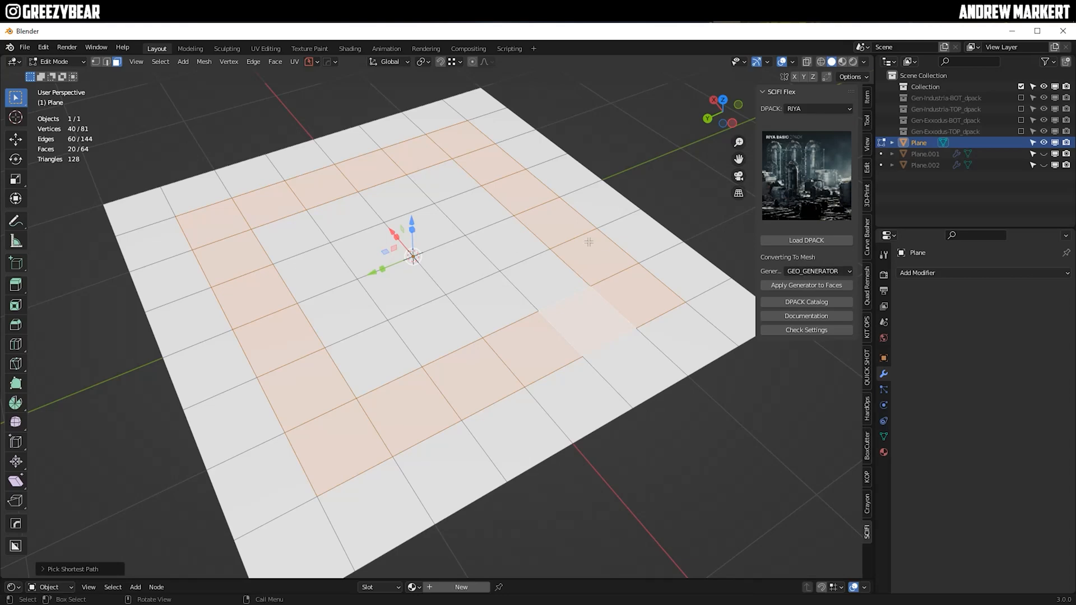
mouse_move(573, 264)
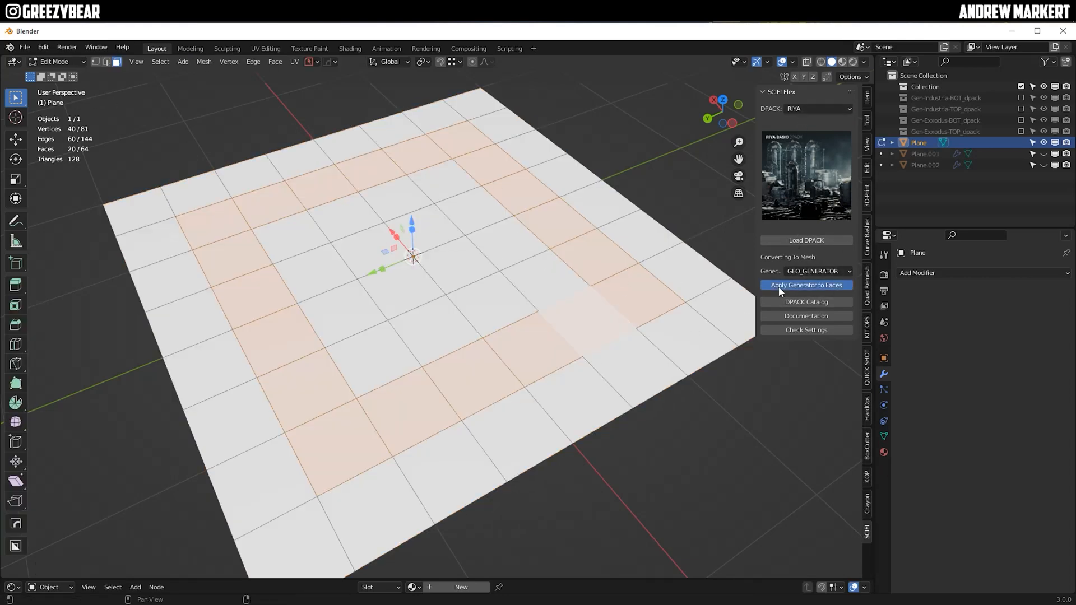
left_click(806, 284)
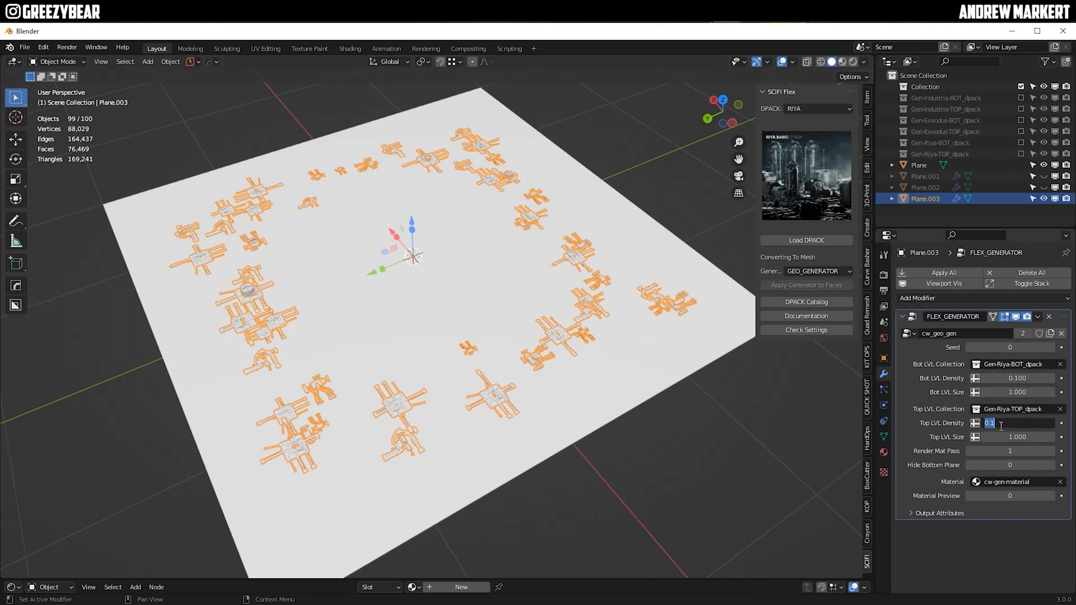
- Set the Riya generator's Top LVL Size to 3.000 and Bot LVL Density to 2.000
type("3.000")
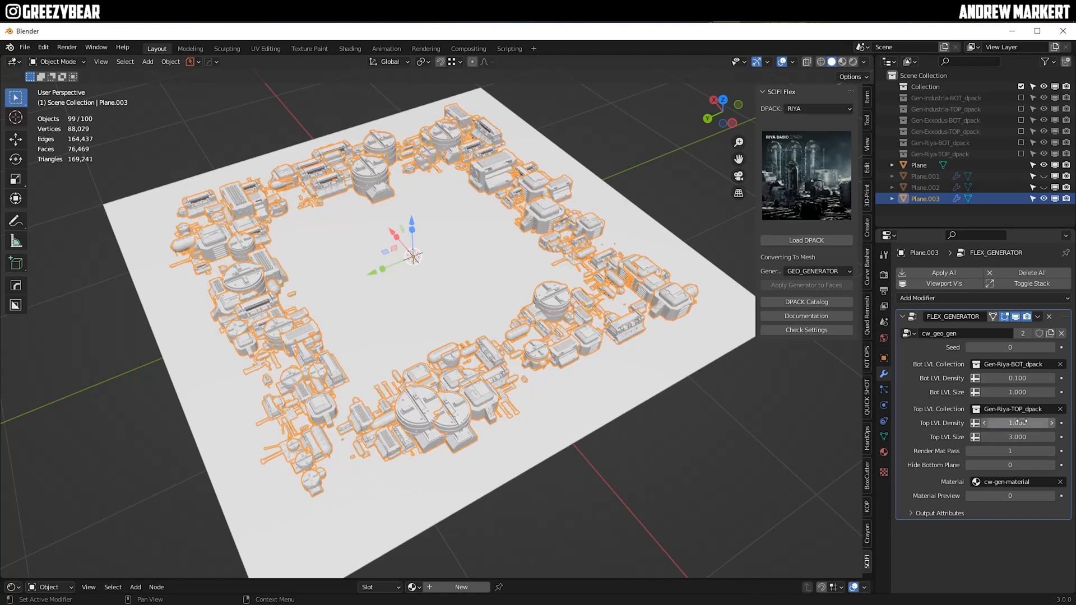
double_click(1016, 377)
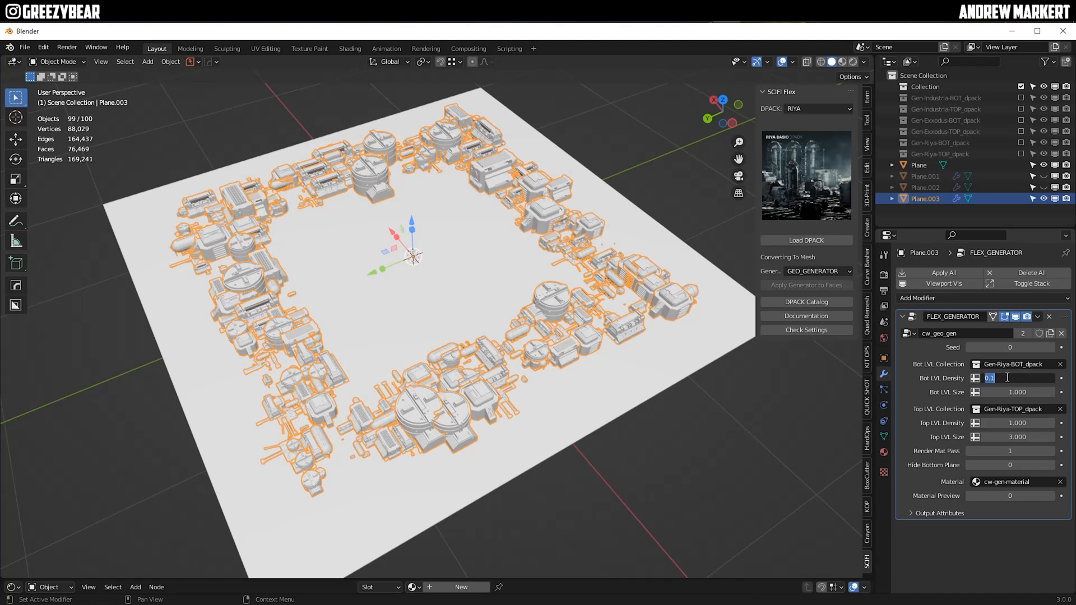
type("2.000")
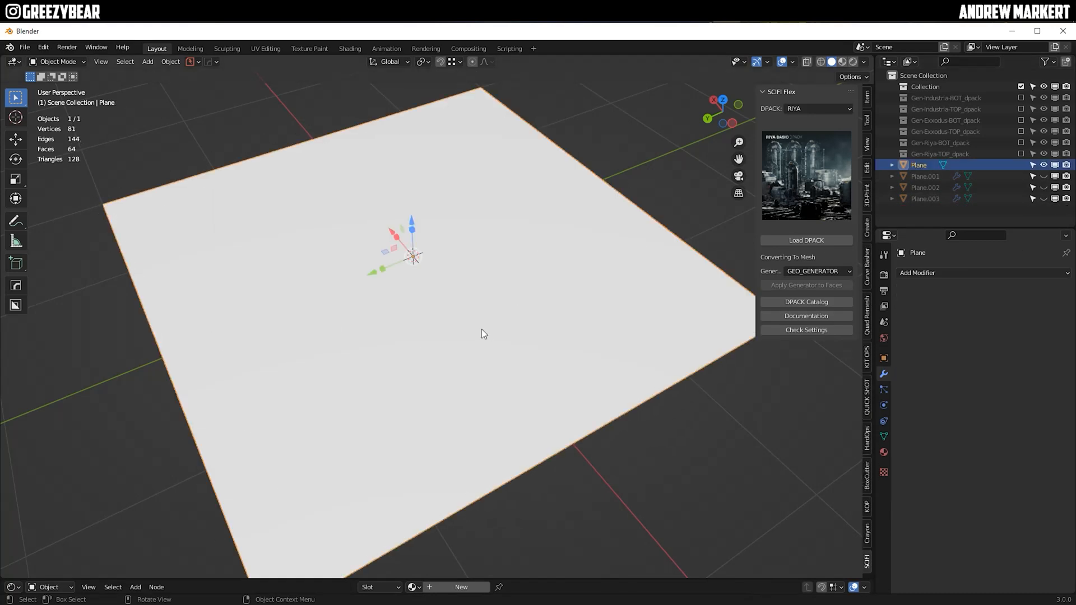
- Extrude a centre pit into the plane and generate EXXODUS buildings on the ring around it
key("Tab")
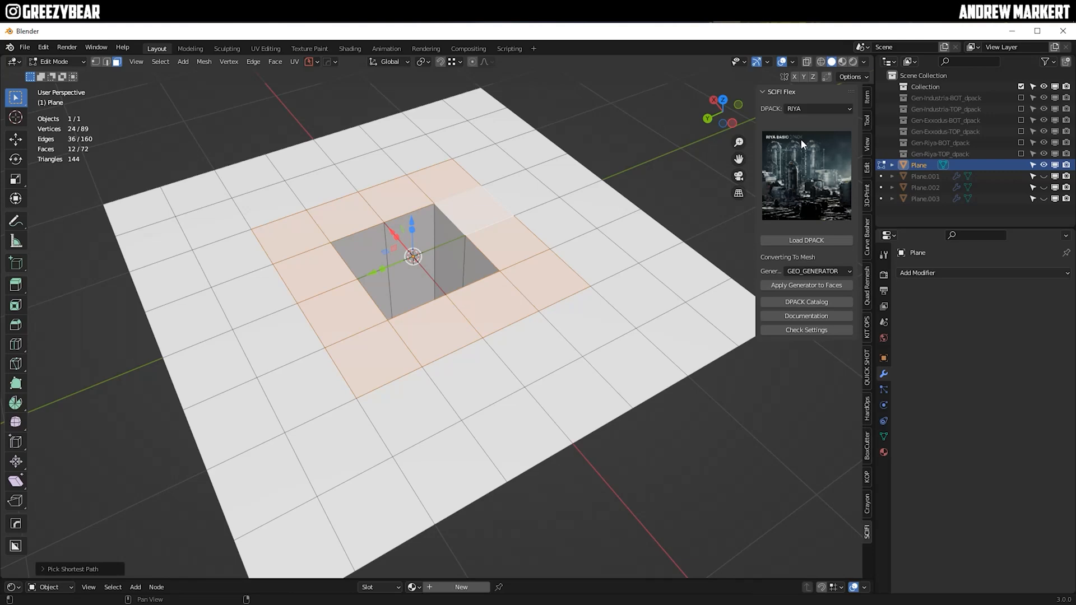
key("Tab")
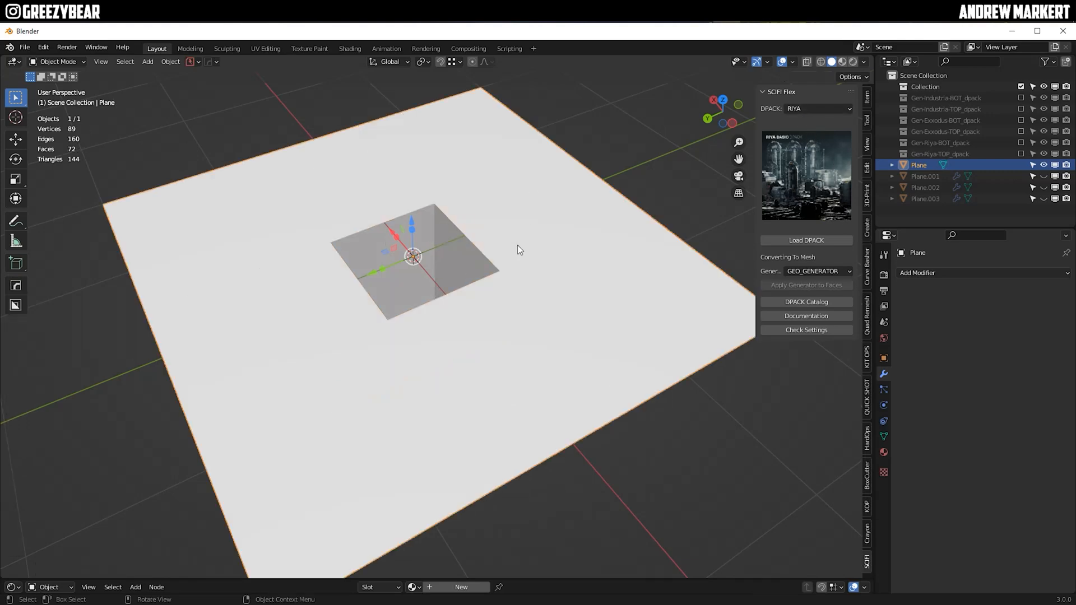
left_click(818, 109)
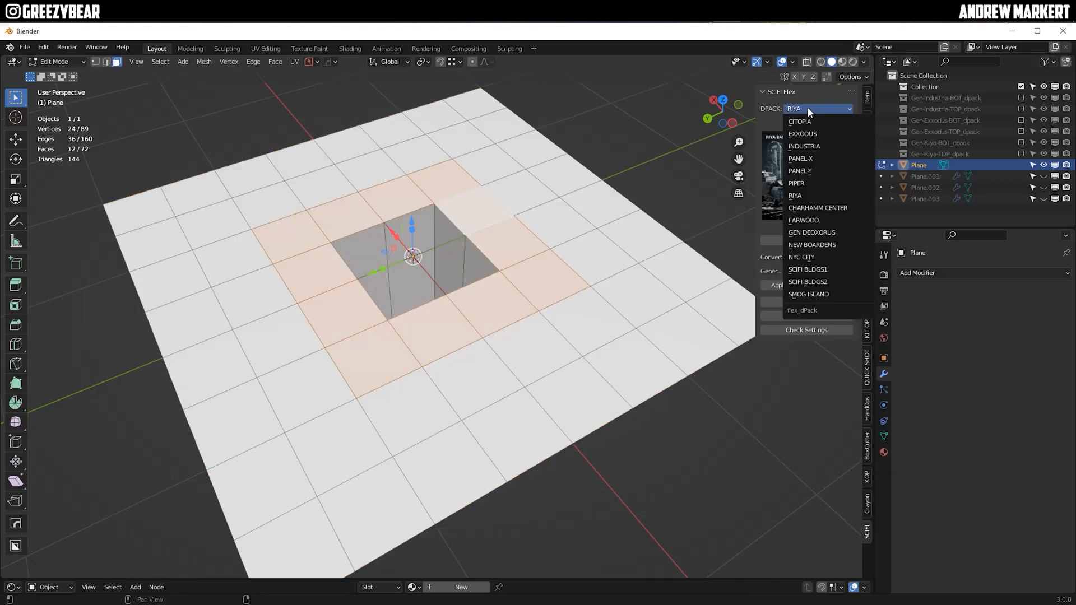
left_click(803, 134)
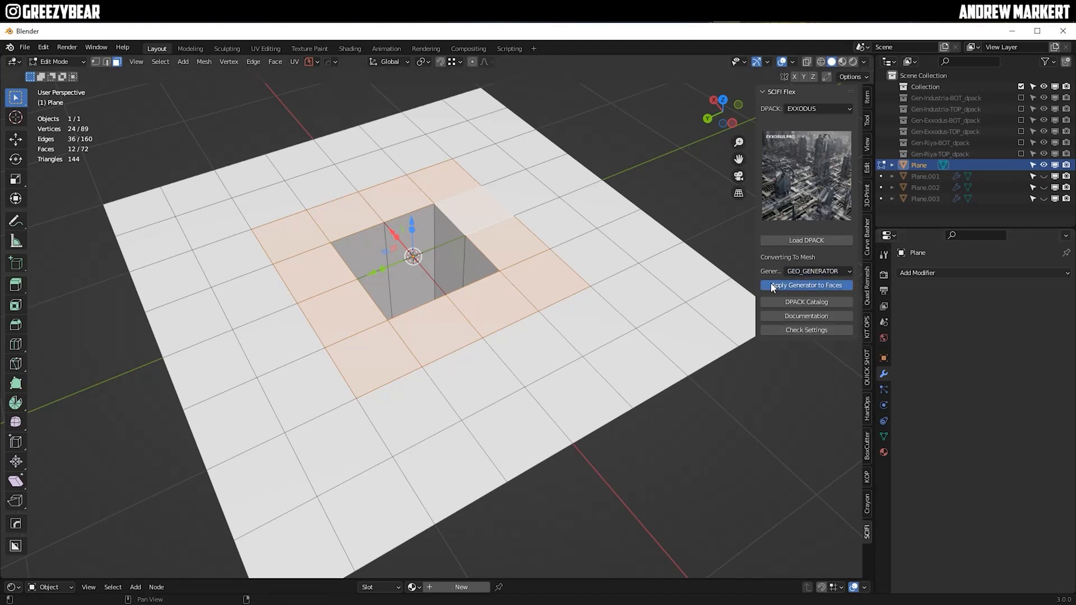
left_click(806, 285)
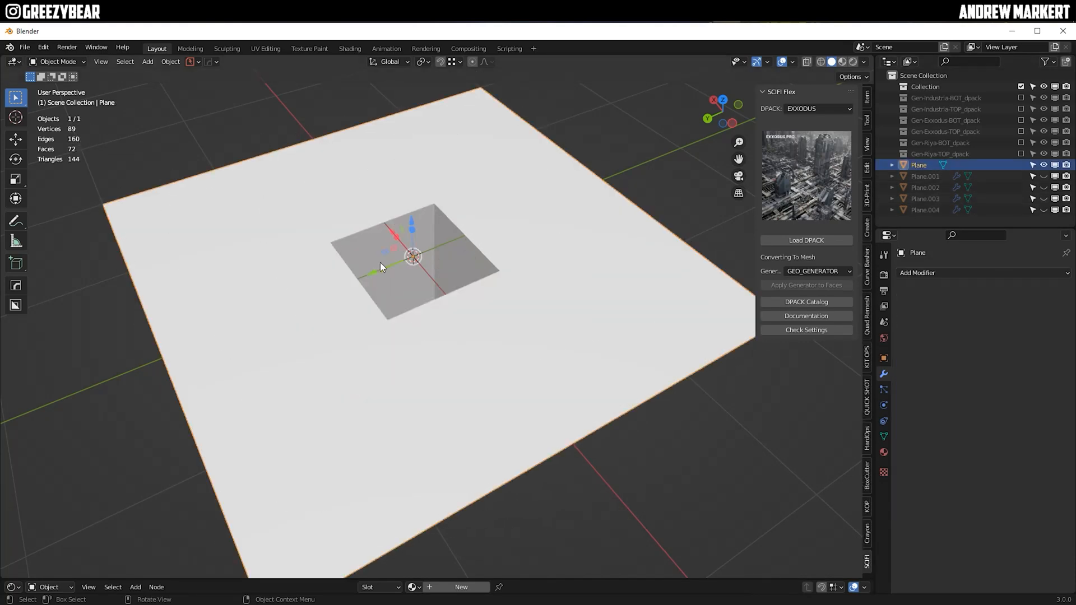
- Generate PIPER structures on the pit floor faces with Bot LVL Density 1.000
key("Tab")
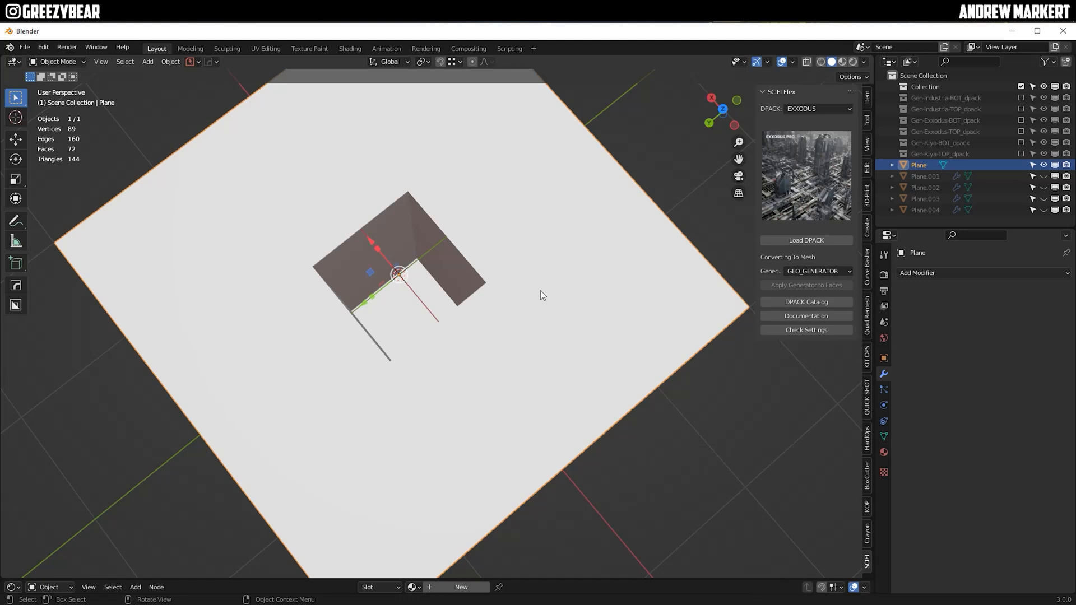
left_click(818, 109)
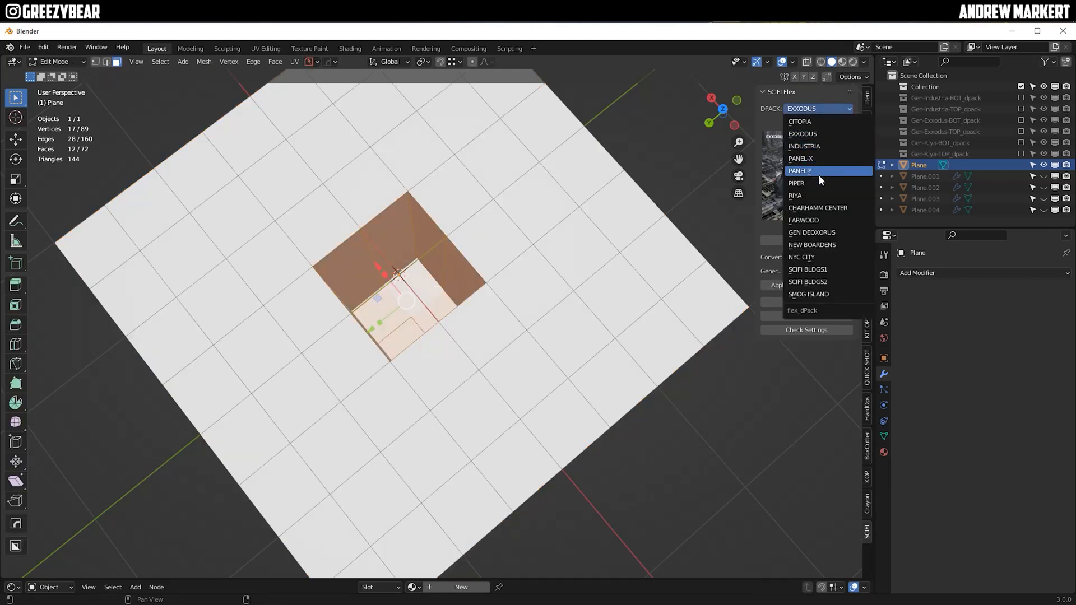
left_click(796, 183)
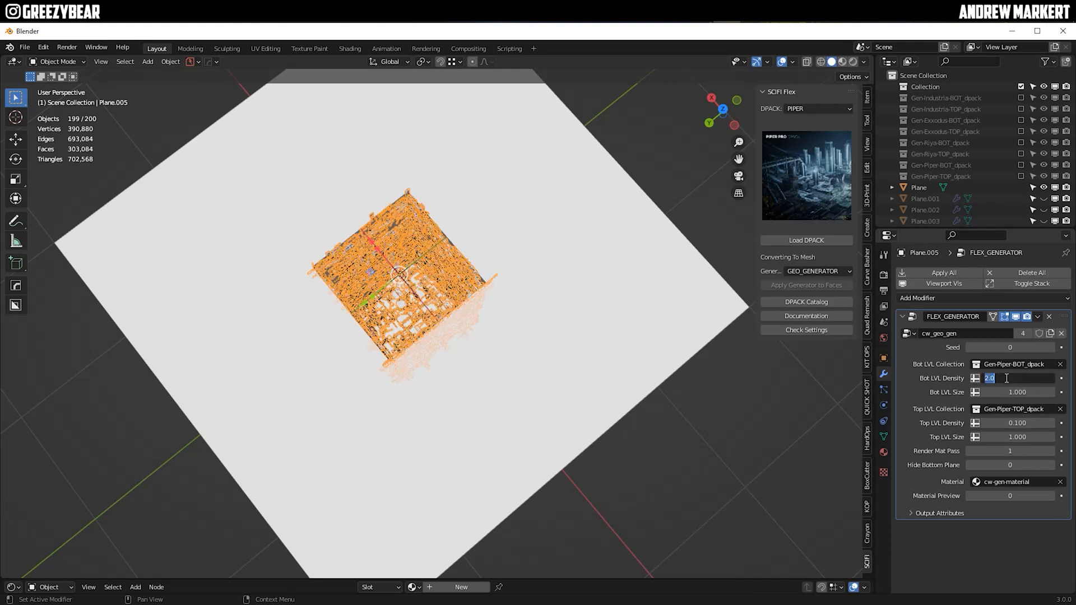
type("1.000")
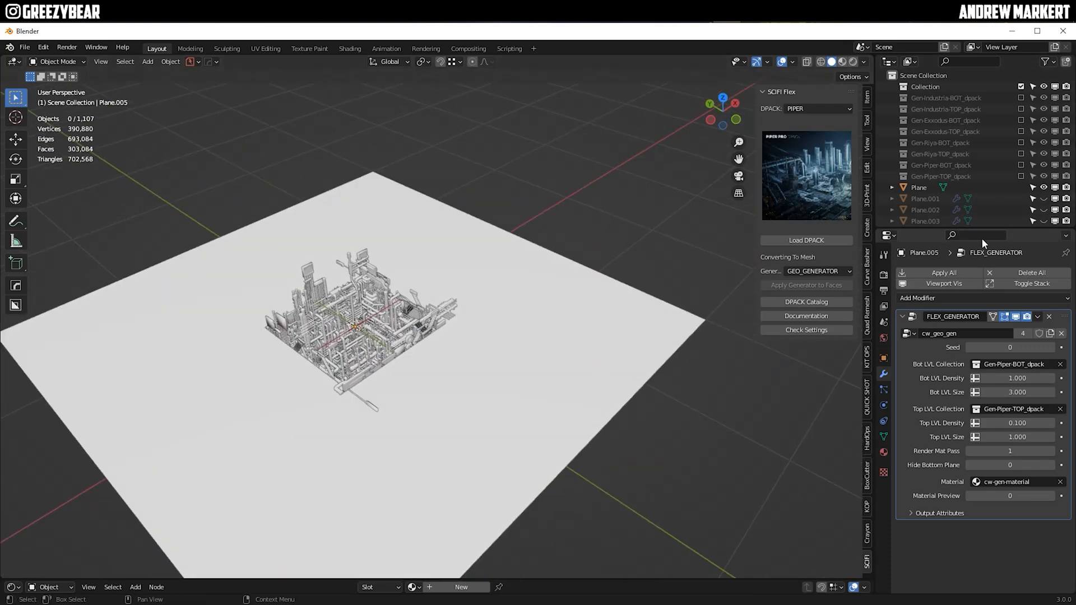
- Collapse the generated pack collections in the outliner and hide the Piper object
left_click(947, 98)
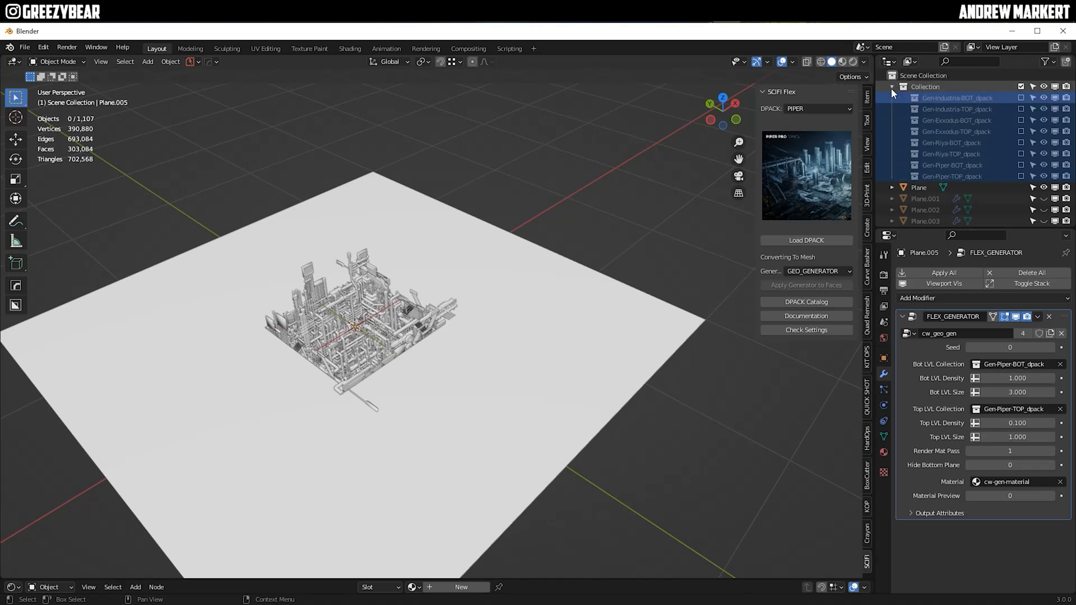
left_click(893, 86)
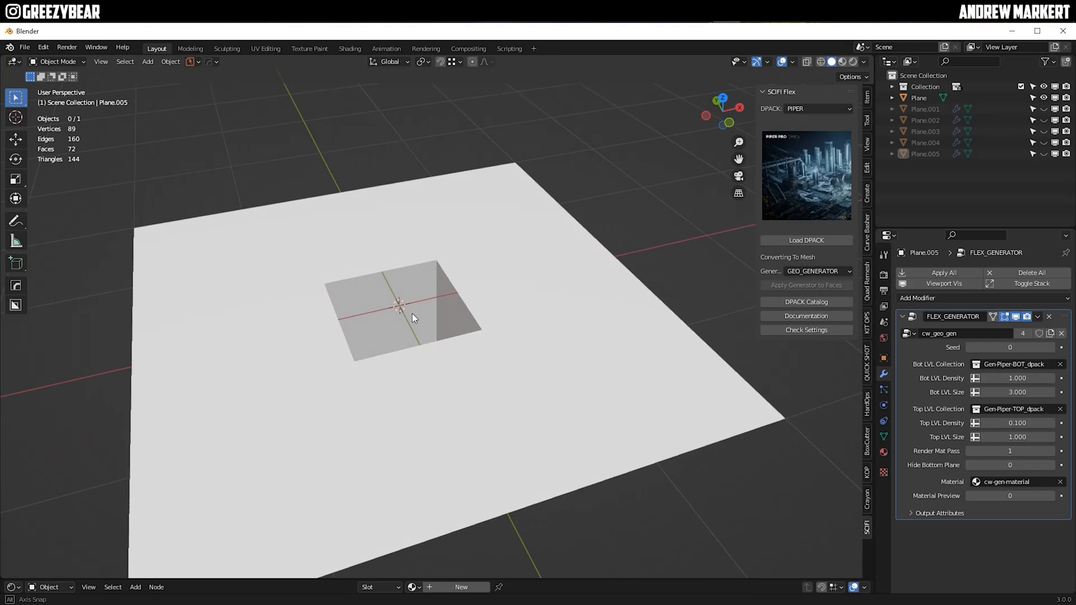
left_click(146, 60)
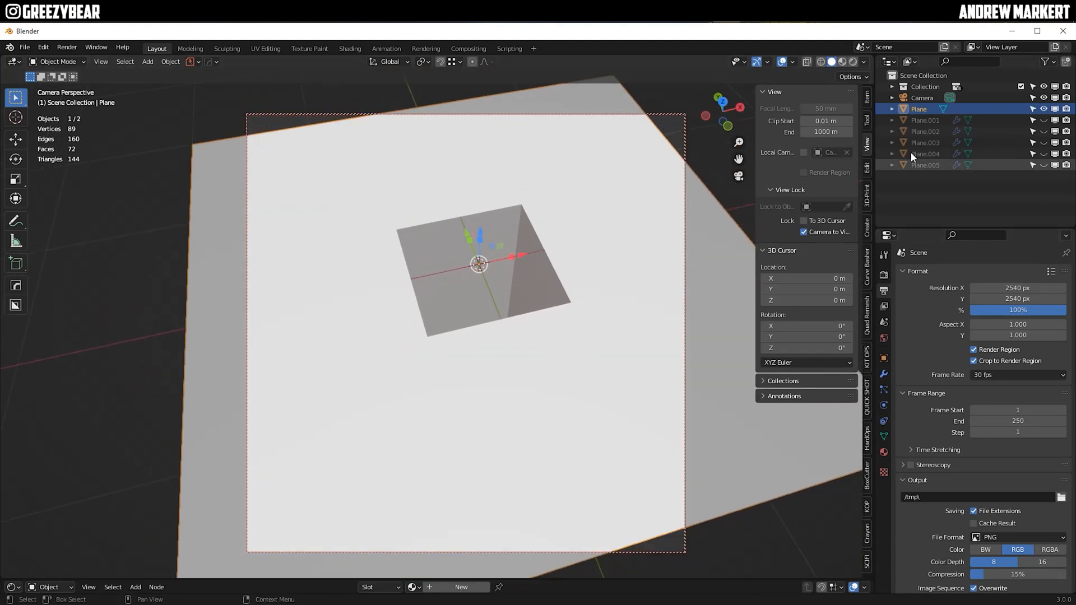
- Unhide the generated city objects and frame them with the camera at 2540×1440
left_click(921, 98)
type("1440")
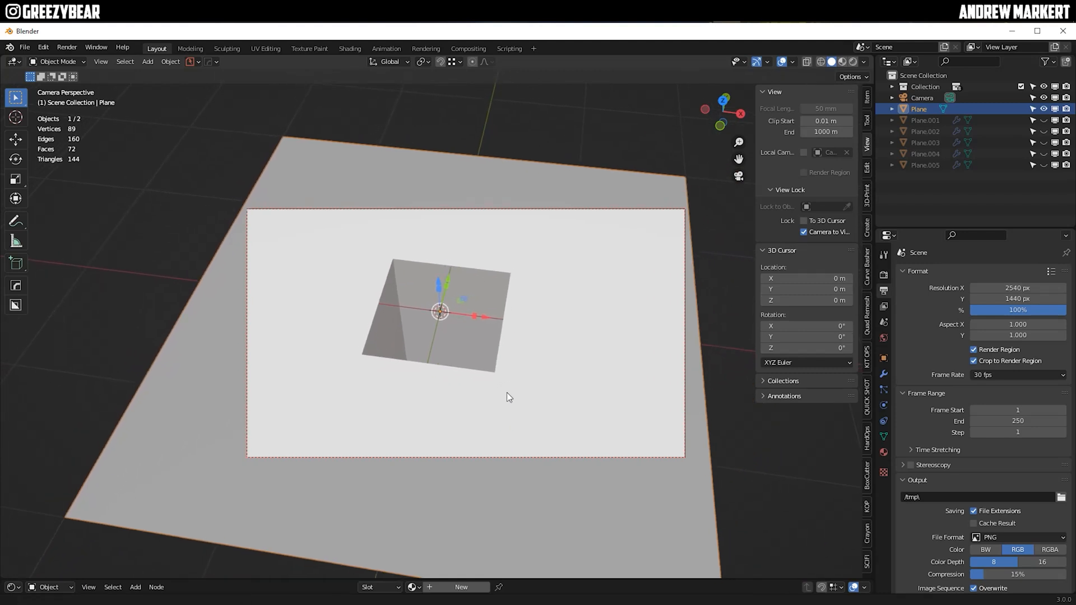
left_click(147, 61)
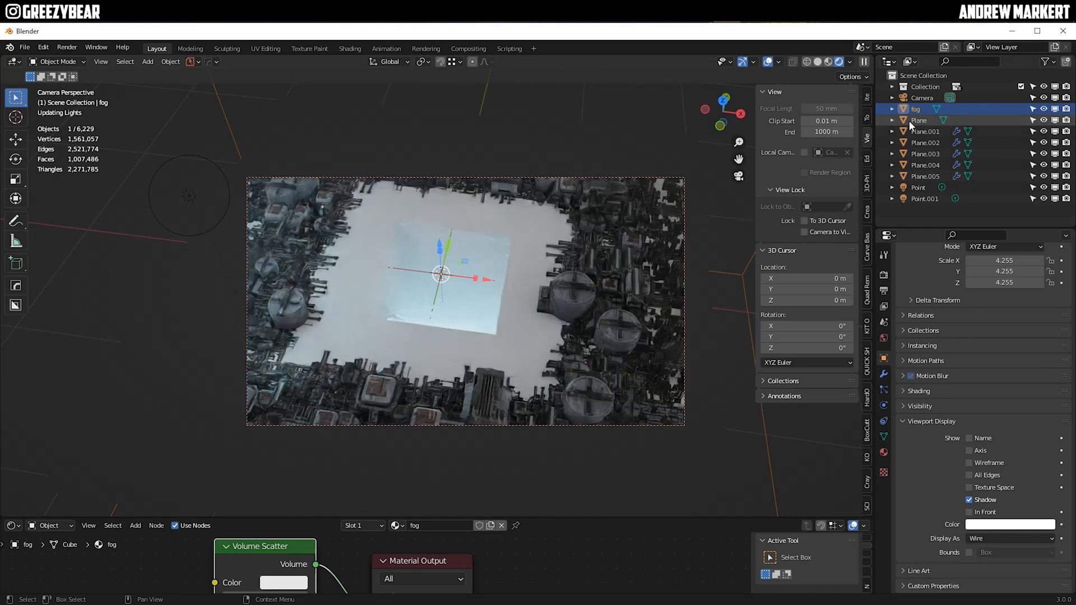
- Assign the generator's cw-gen-material to the selected ground plane
left_click(926, 176)
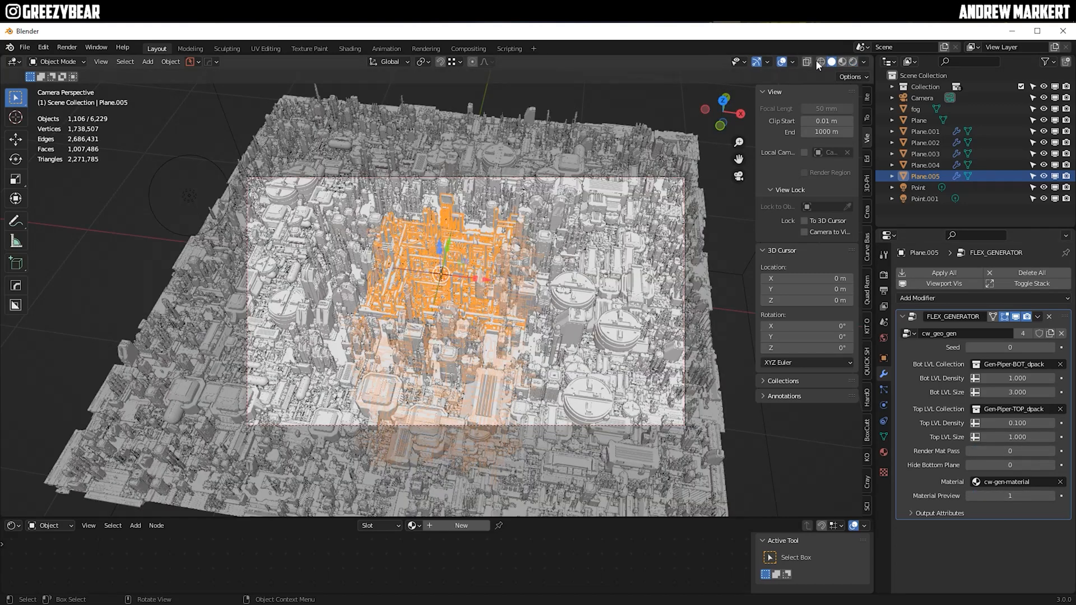
left_click(926, 164)
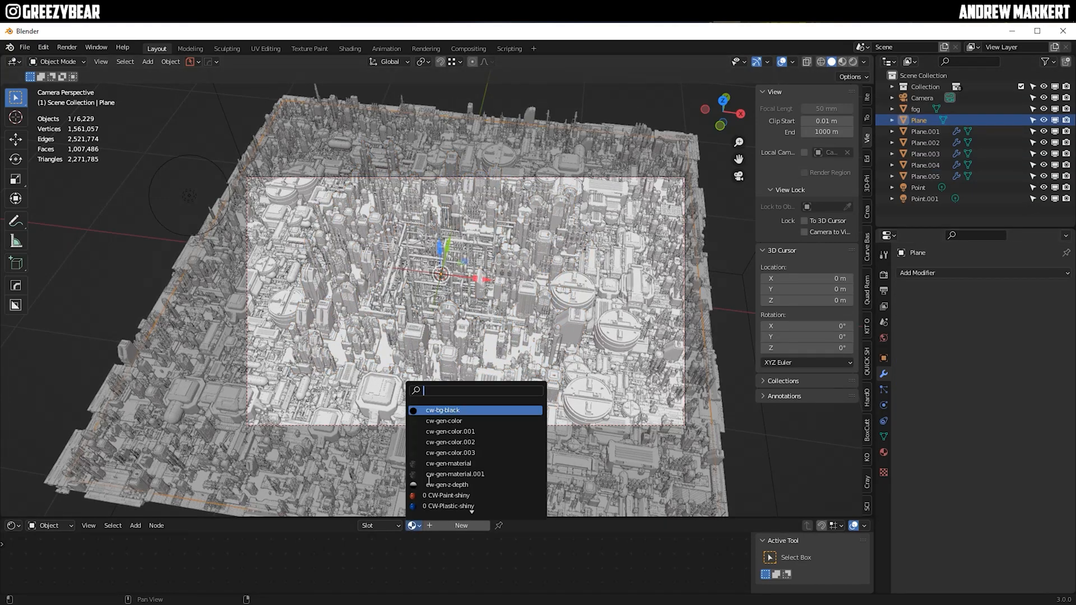
left_click(448, 463)
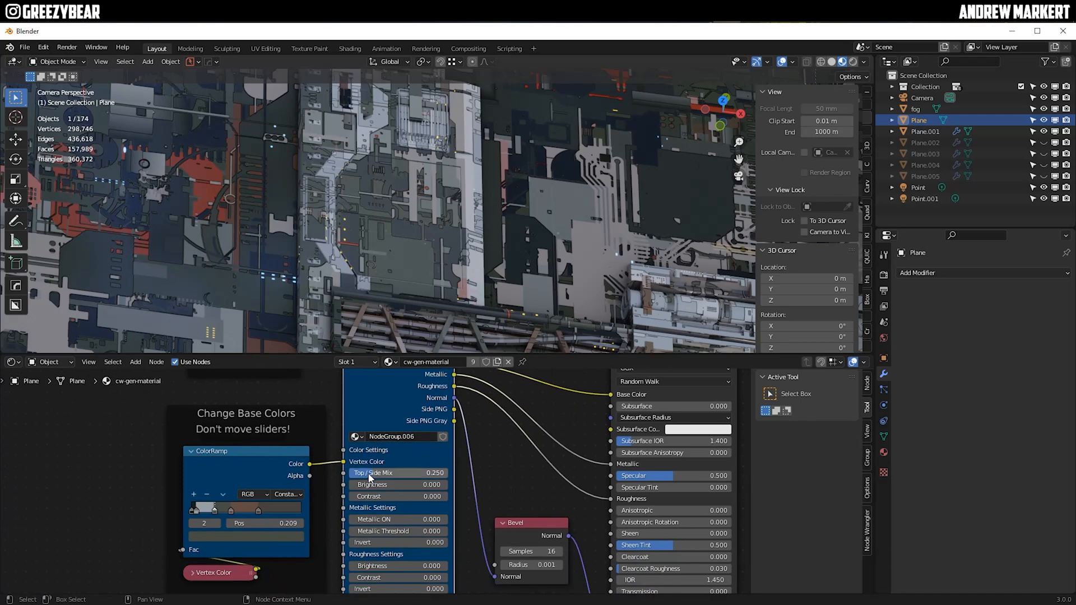
- Raise Top/Side Mix to 0.340 and start browsing for a new colour map image
left_click_drag(371, 473, 433, 473)
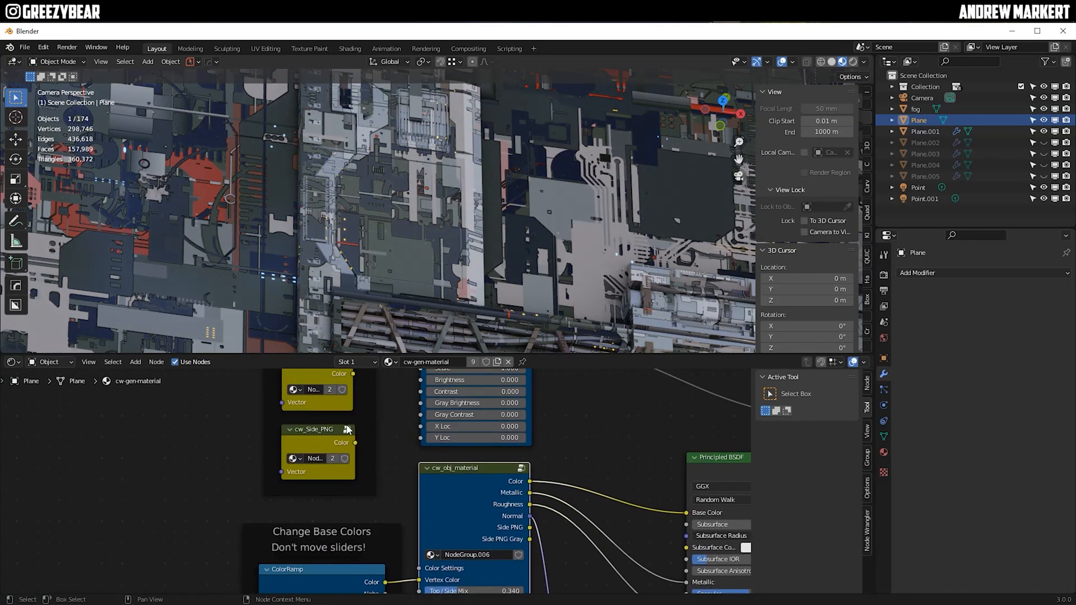
left_click(347, 430)
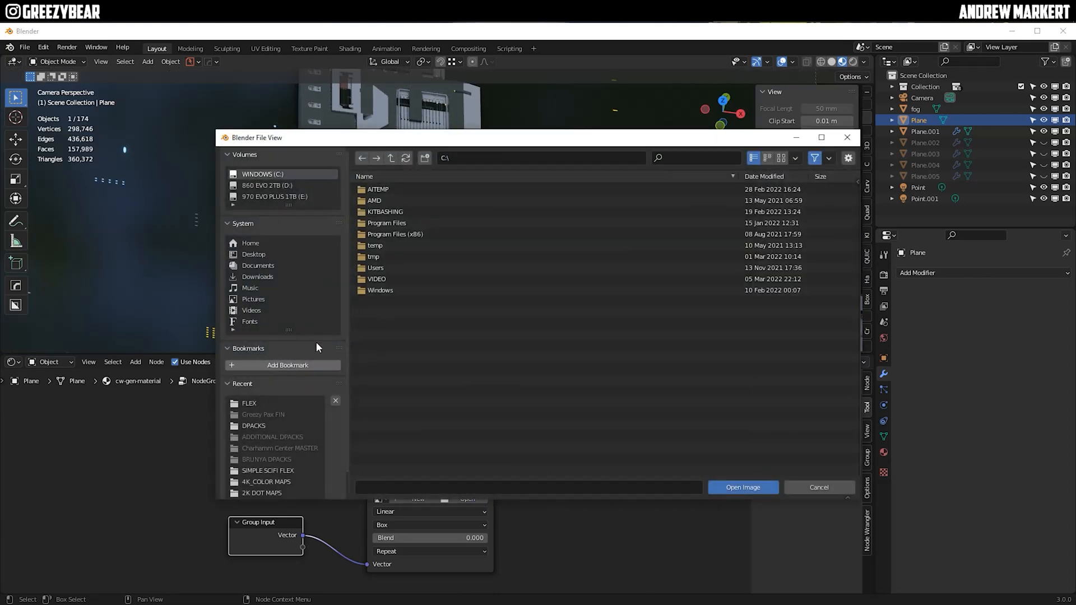
- Load a 4k_color_map image from the 4K_COLOR MAPS folder into the city material
double_click(384, 212)
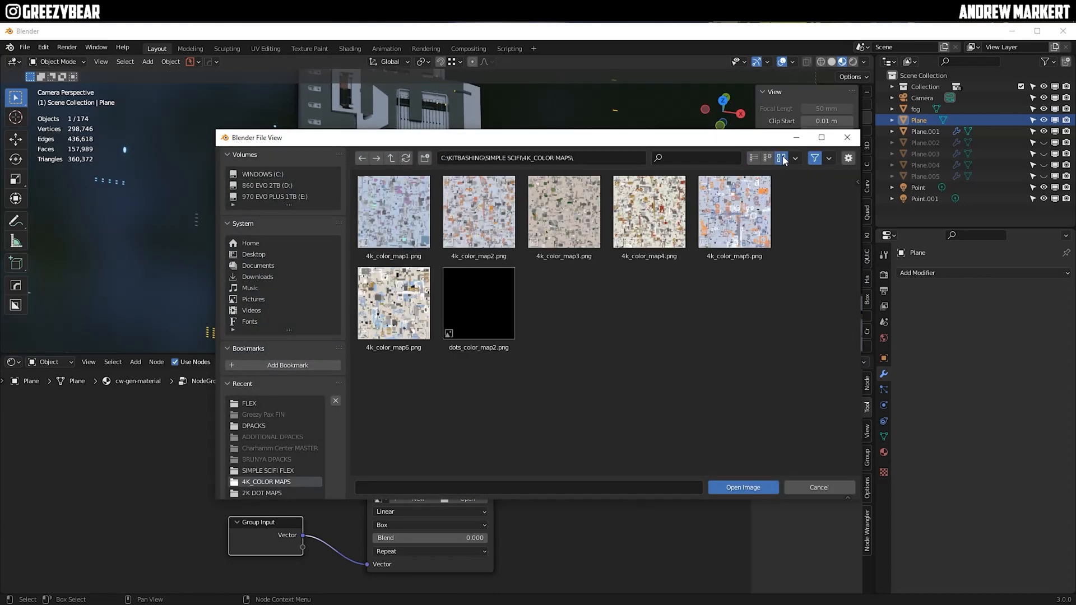
left_click(563, 211)
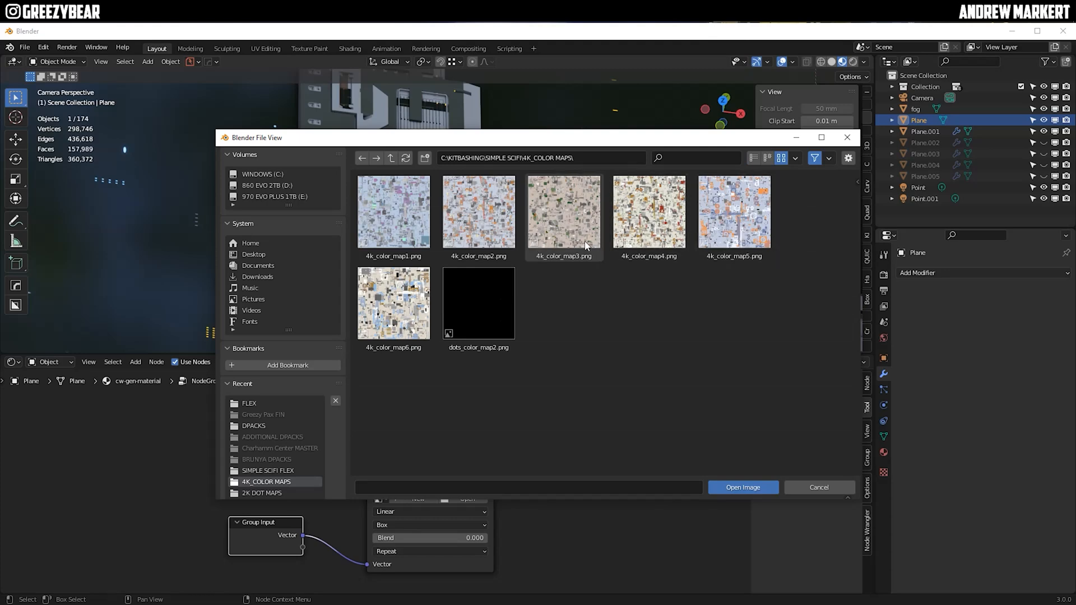
left_click(742, 488)
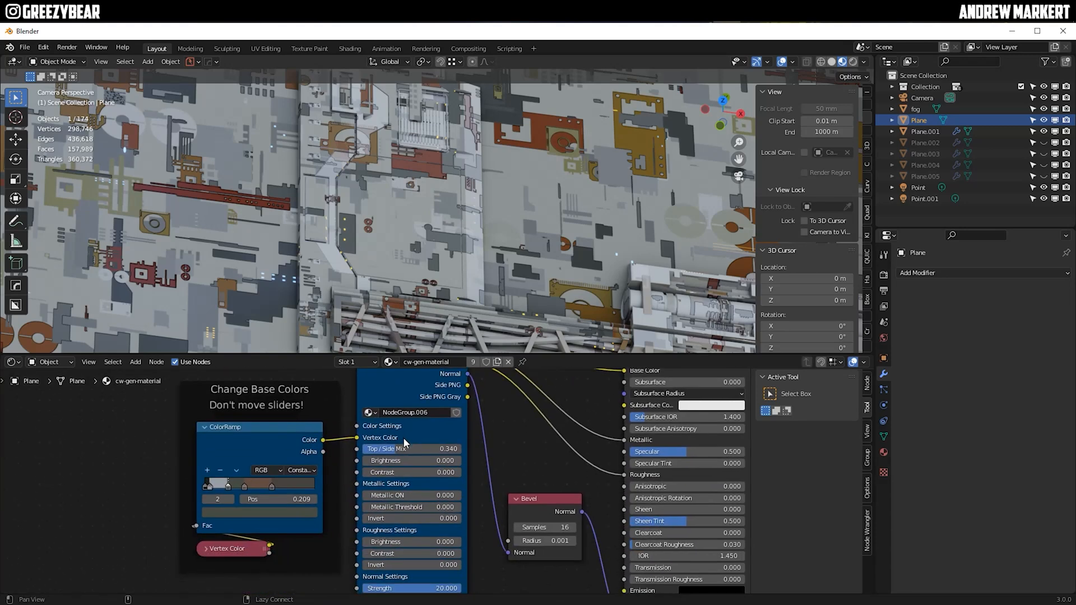
- Lower Top/Side Mix to 0.311 and collapse the node editor to enlarge the city view
left_click_drag(411, 460, 398, 460)
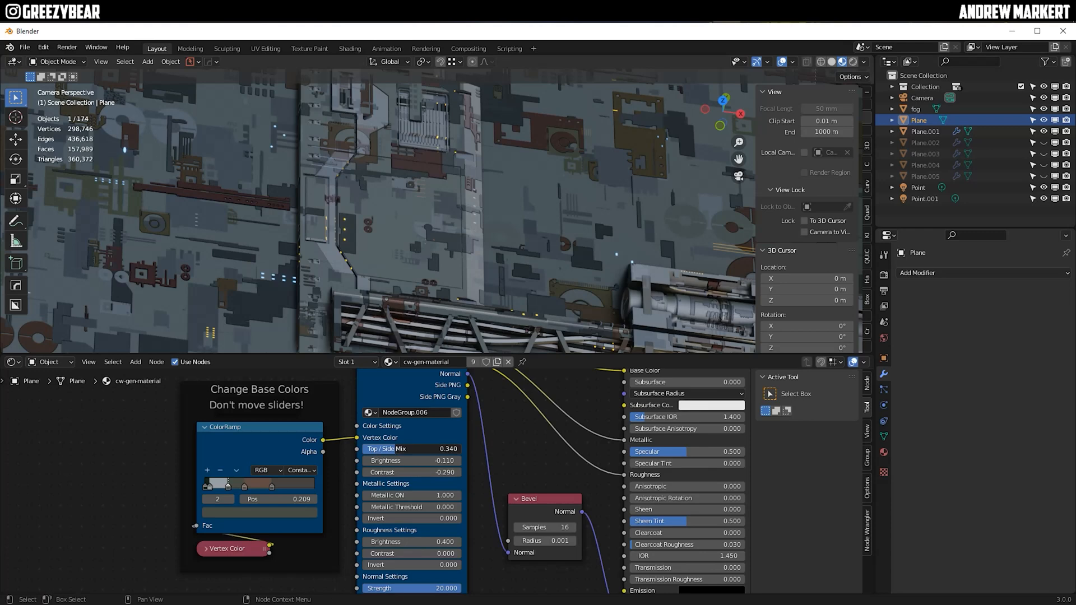
left_click_drag(427, 448, 411, 449)
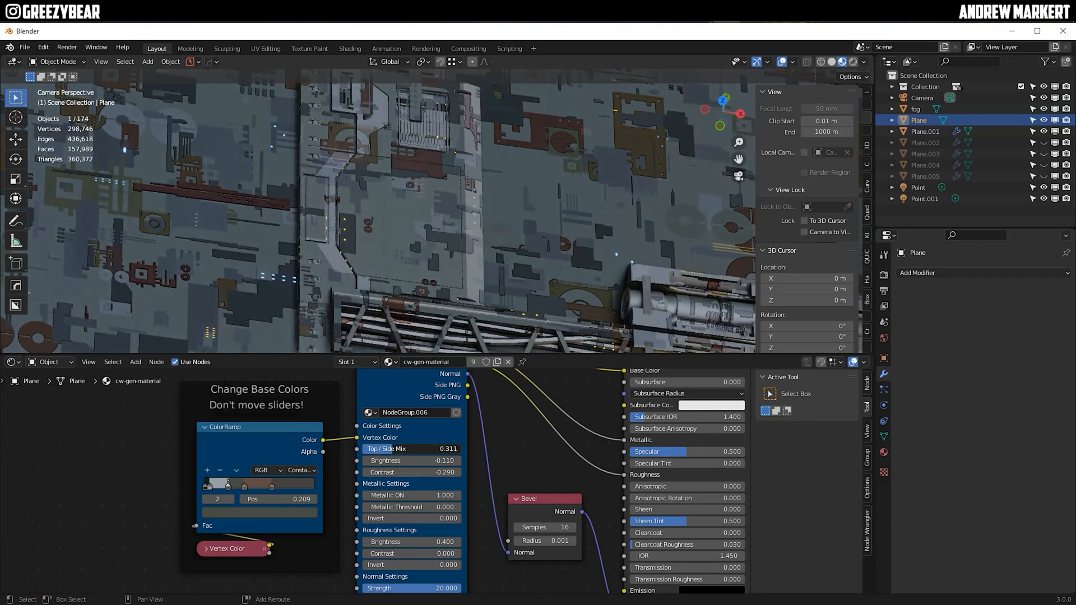
left_click_drag(384, 448, 426, 448)
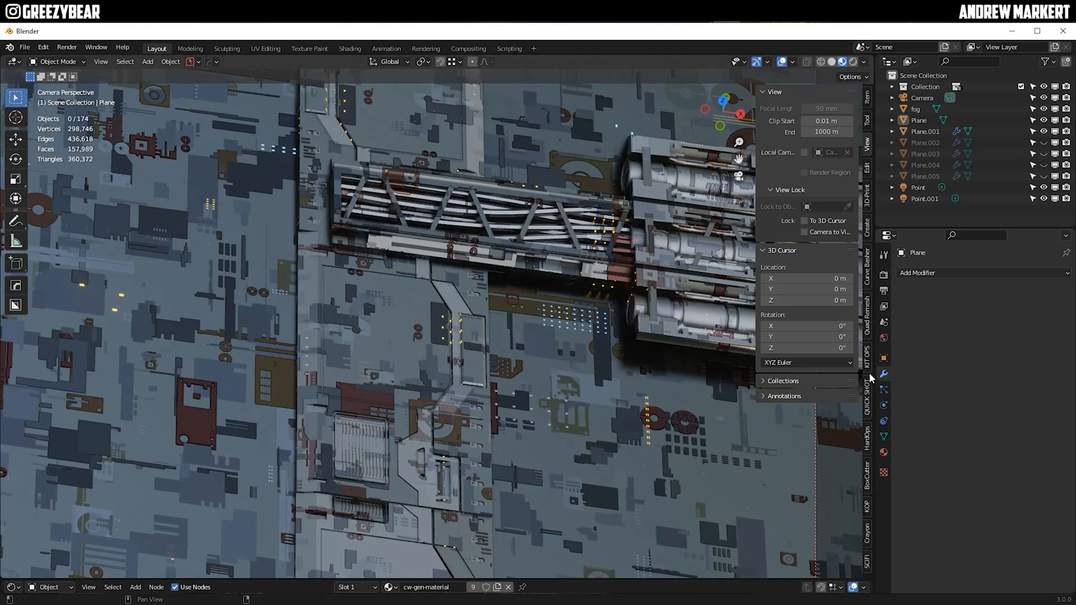
mouse_move(870, 530)
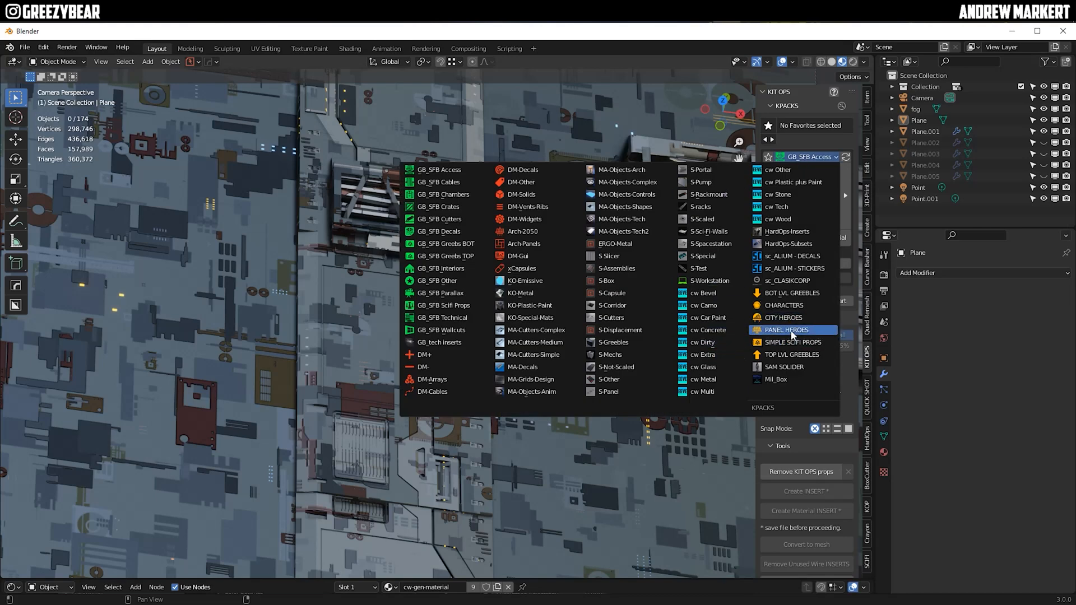
- Load the SIMPLE SCIFI PROPS kit pack showing the cw_dirt_2022 material
left_click(792, 342)
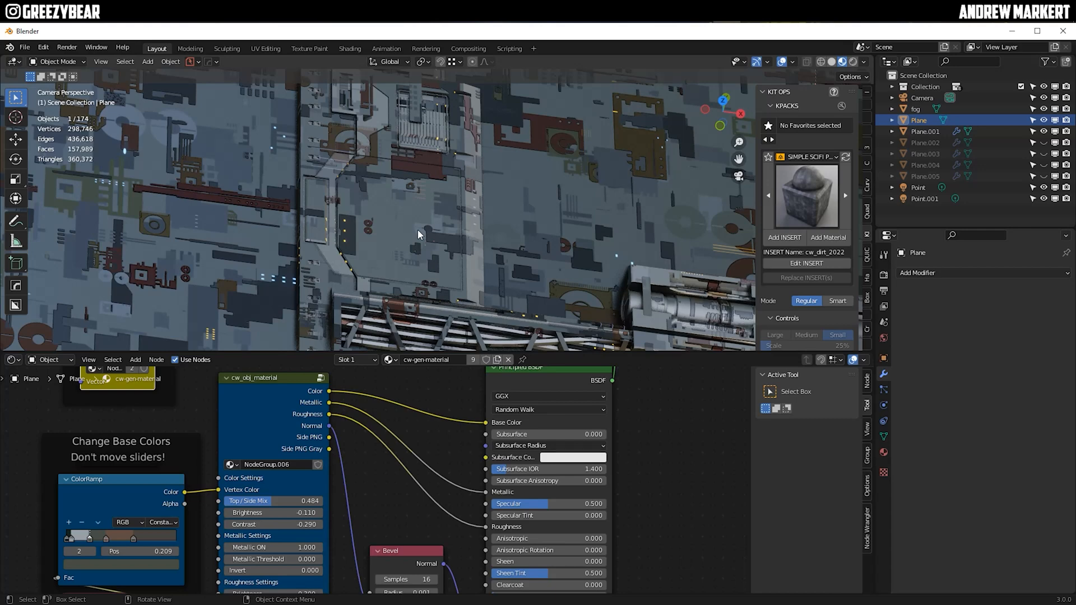
- Add the cw_dirt_2022 grime node, halve its overall amount and brighten dirt to 2.65
scroll("down", 3)
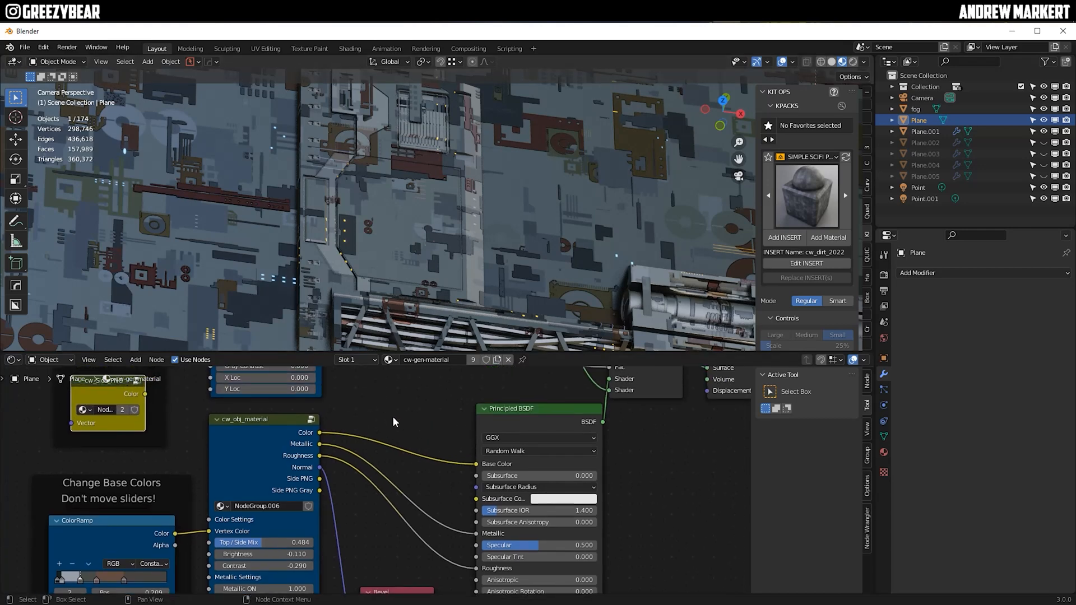
left_click(335, 486)
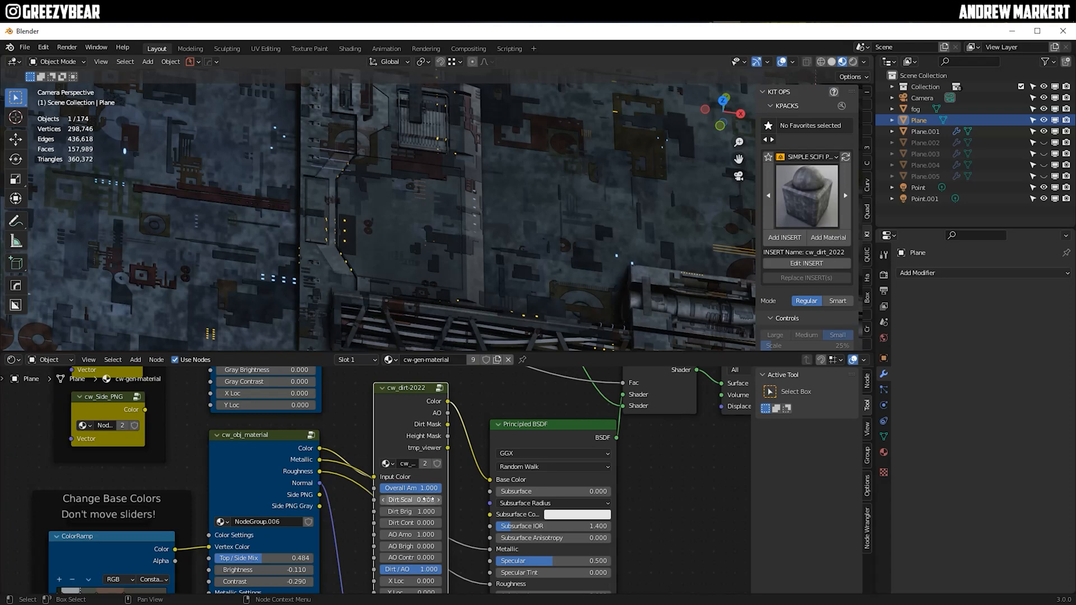
left_click_drag(427, 488, 402, 488)
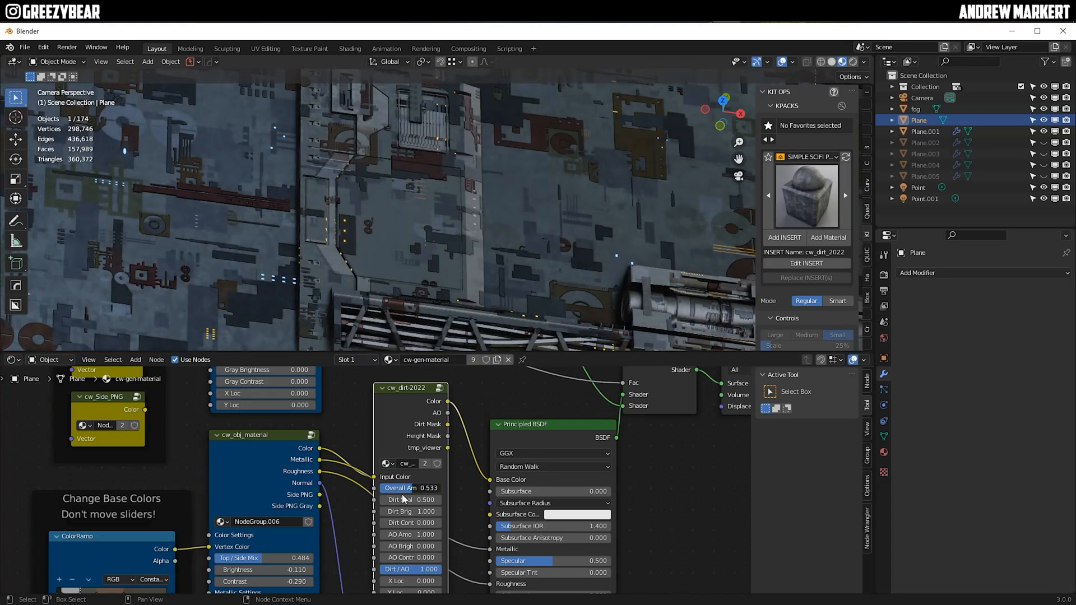
left_click_drag(411, 512, 439, 511)
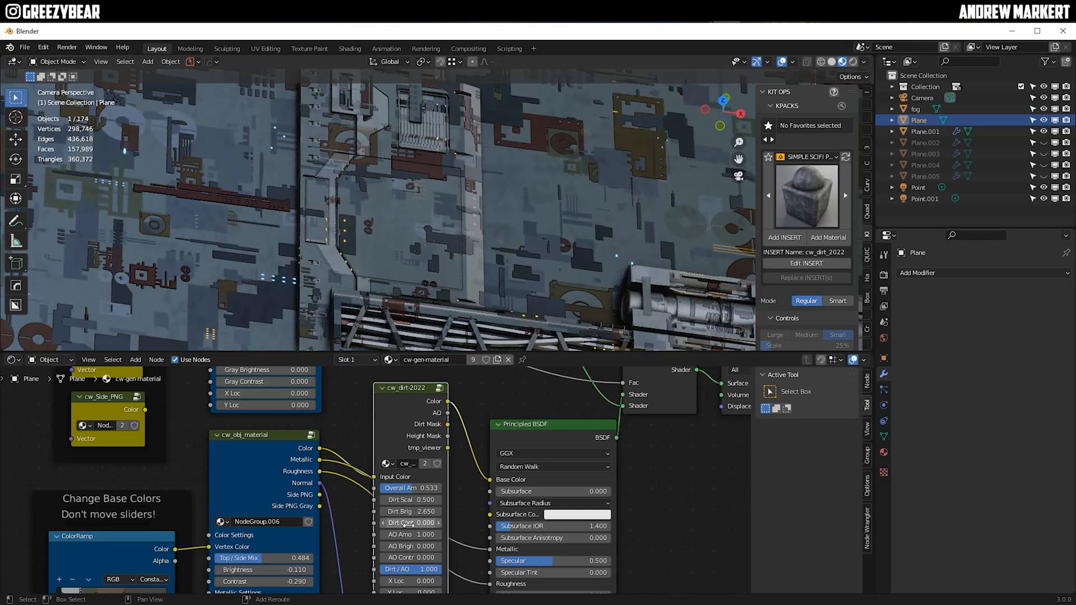
- Tune dirt contrast to -0.21, enlarge dirt scale and set overall amount to 0.742
left_click_drag(426, 524, 384, 524)
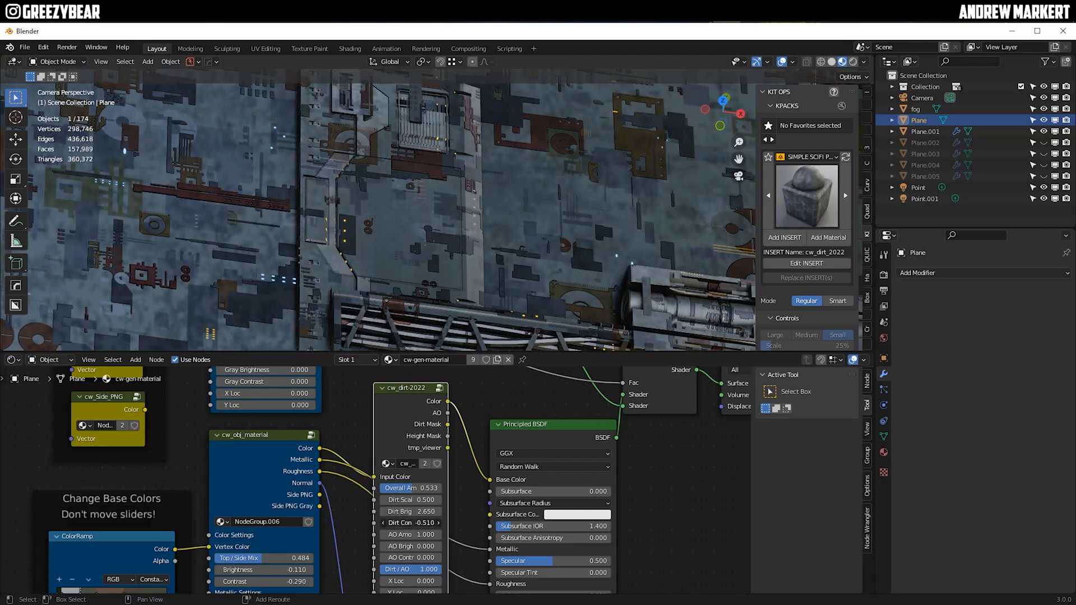
left_click_drag(410, 522, 426, 523)
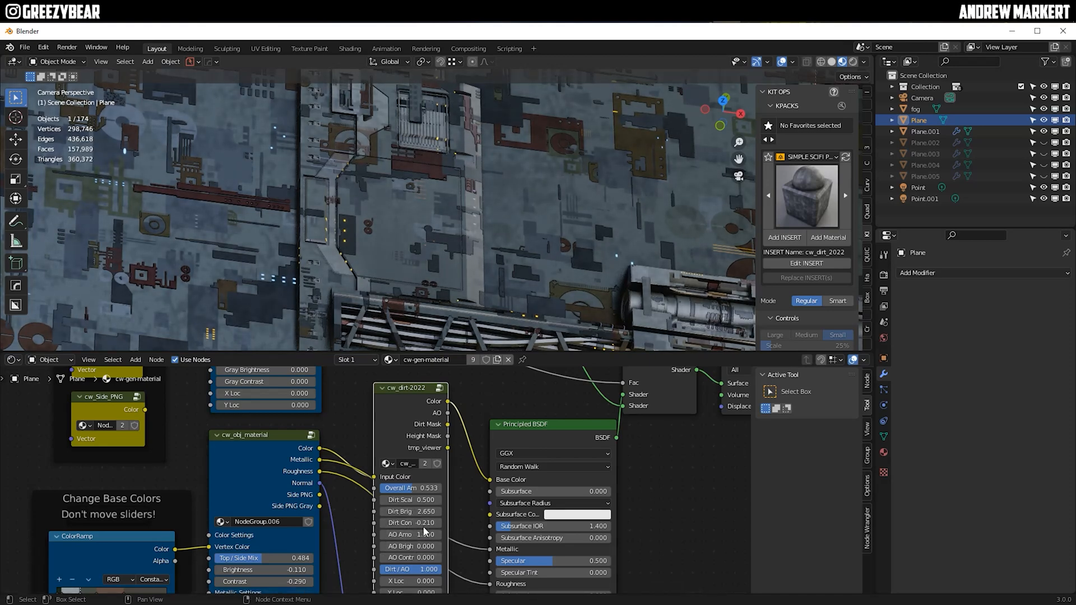
left_click_drag(410, 499, 438, 499)
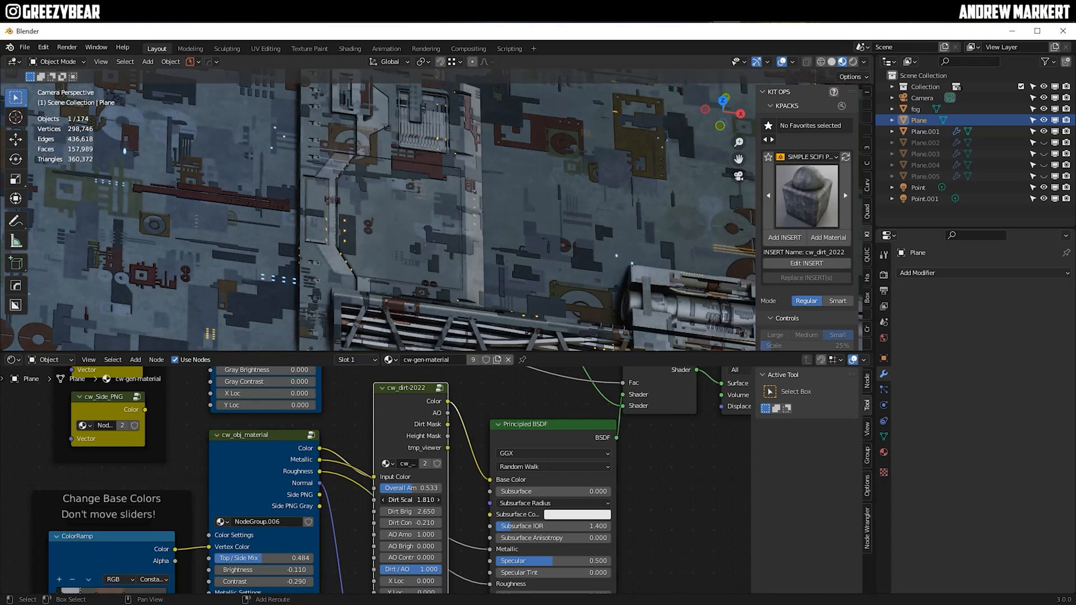
left_click_drag(398, 500, 426, 501)
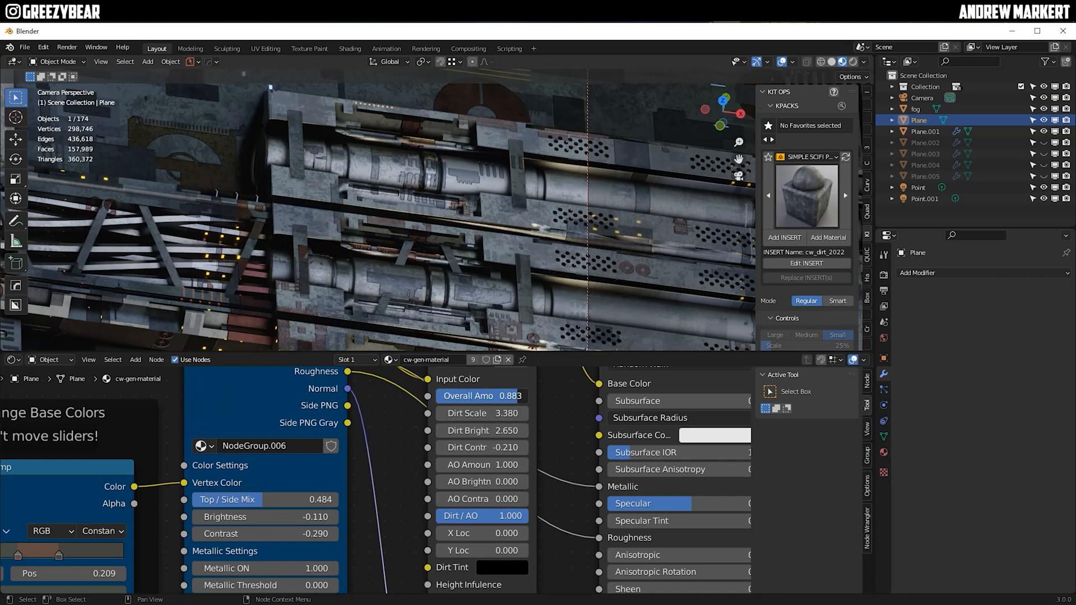
left_click_drag(495, 396, 473, 395)
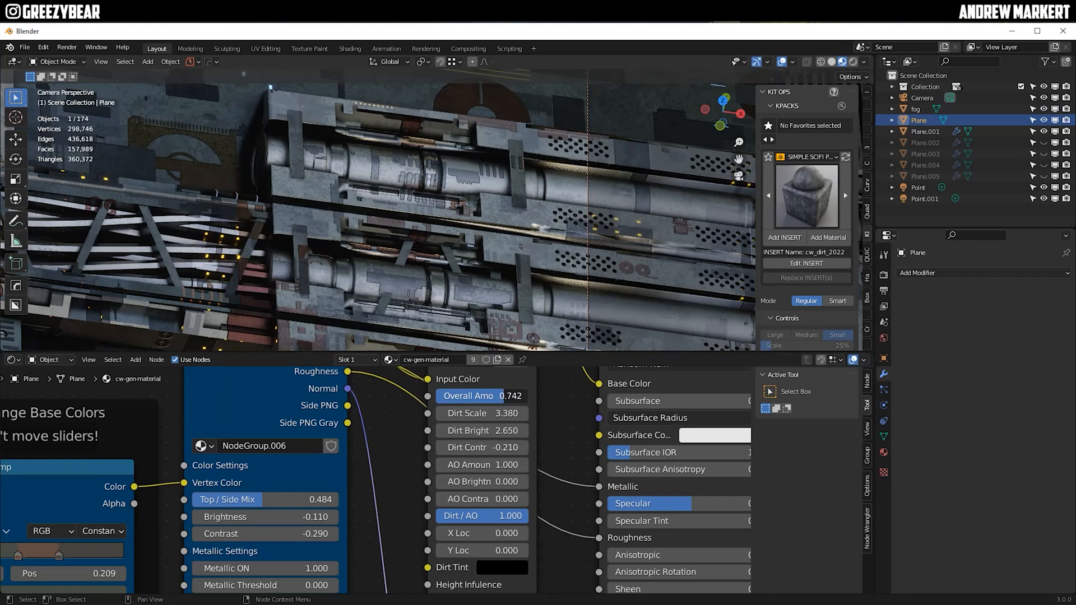
left_click_drag(466, 395, 494, 396)
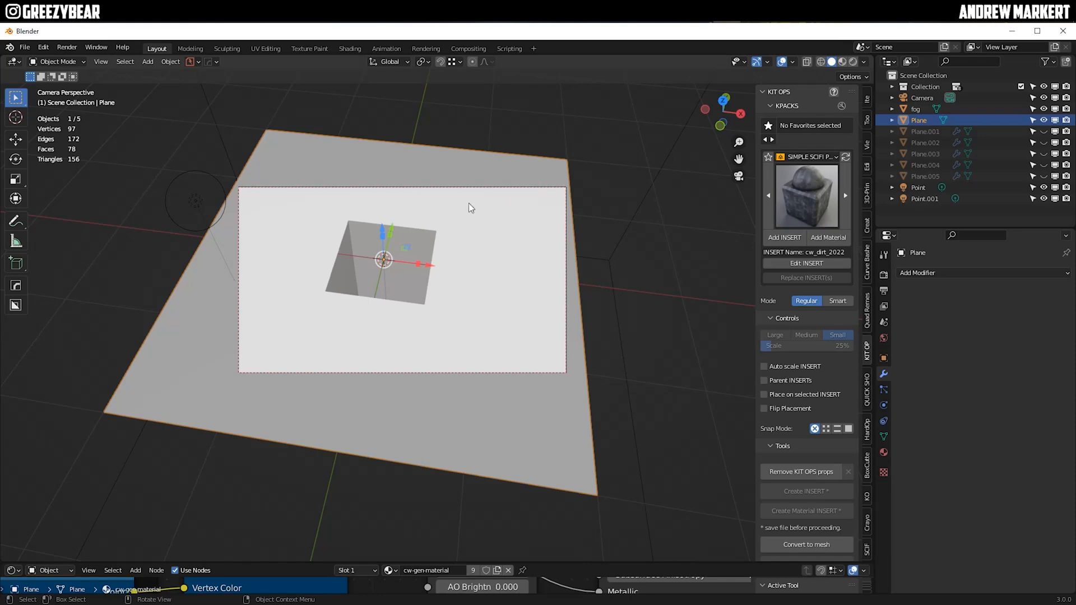
- Save the scene as flex20.blend in the FLEX folder and select the Point light
left_click(23, 47)
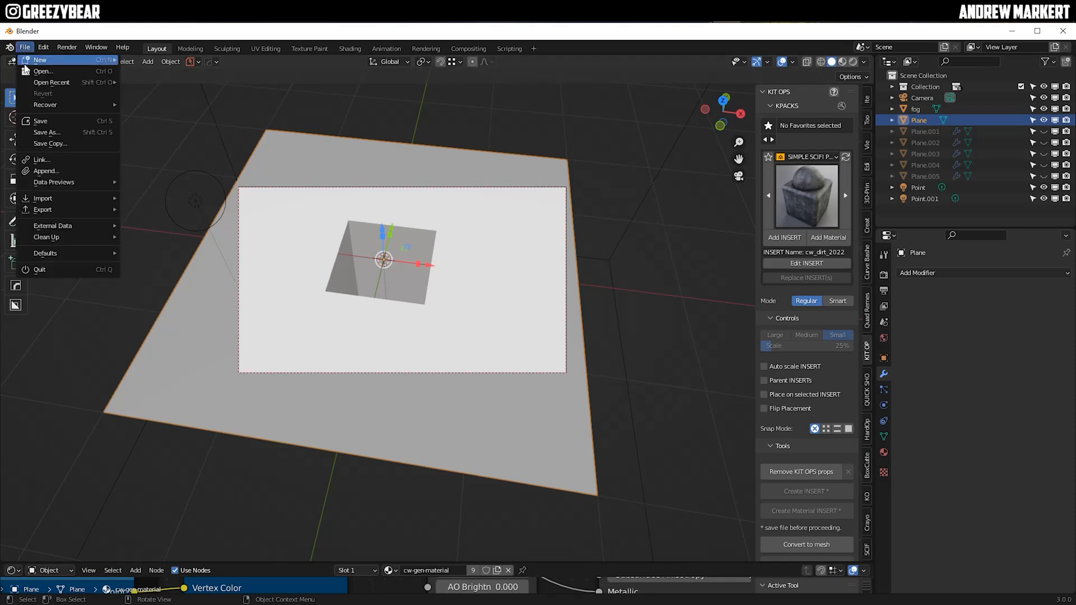
left_click(47, 132)
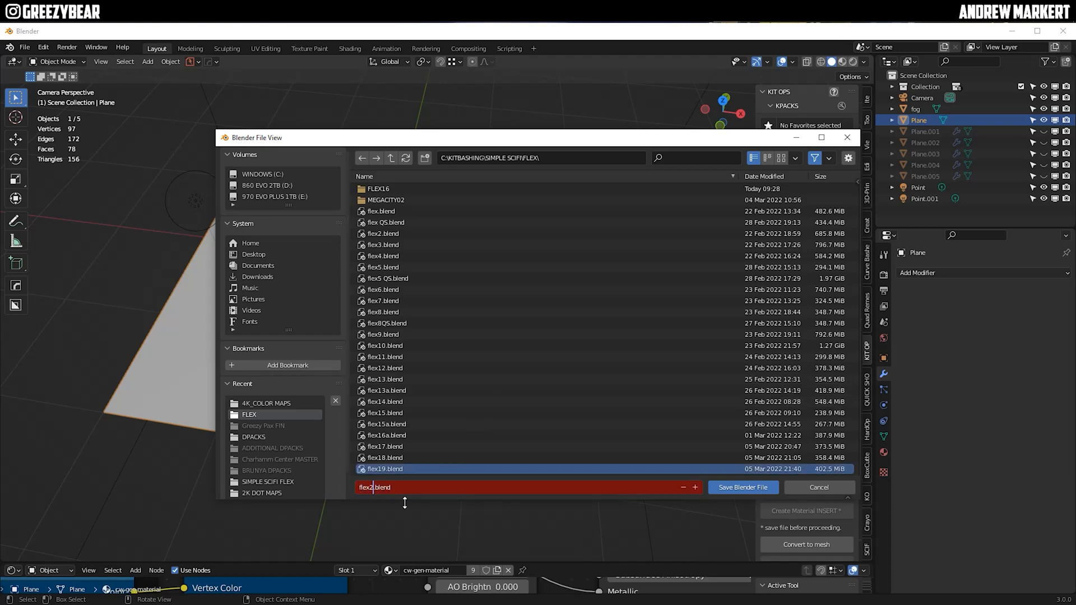
left_click(742, 487)
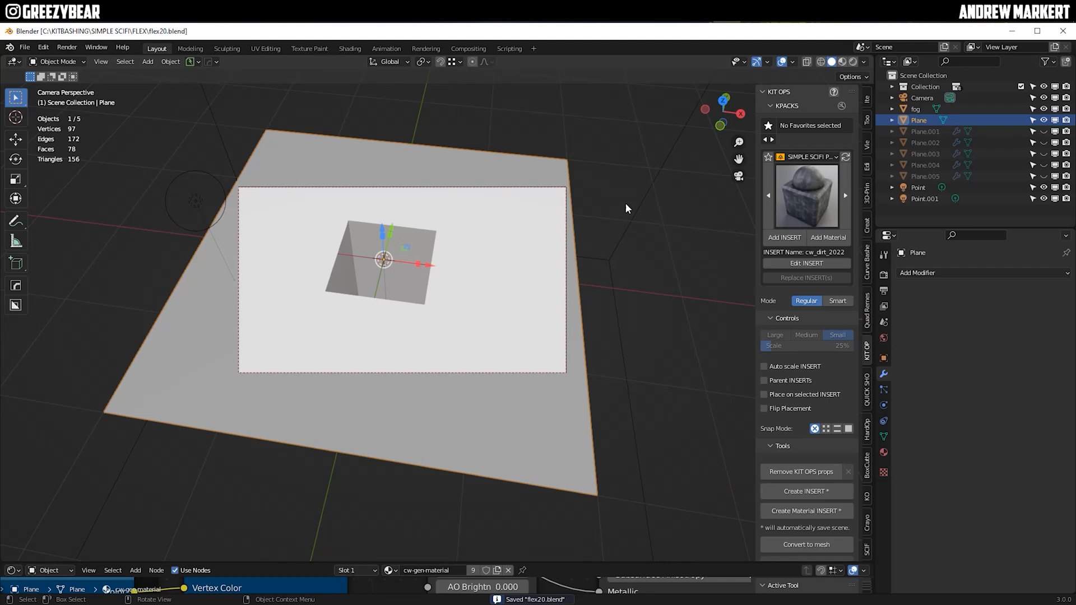
mouse_move(675, 246)
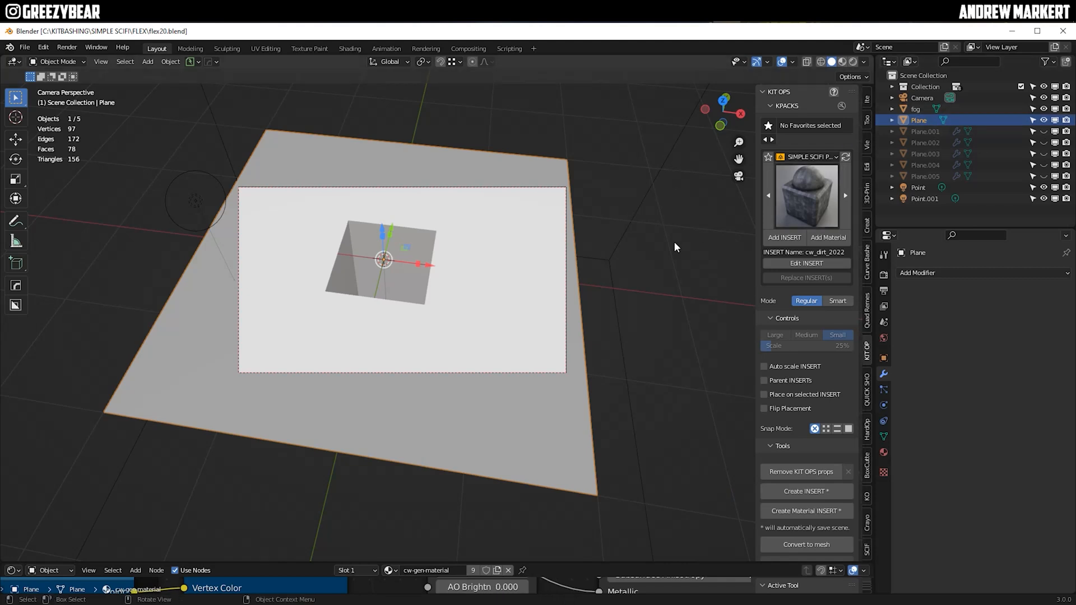
left_click(918, 187)
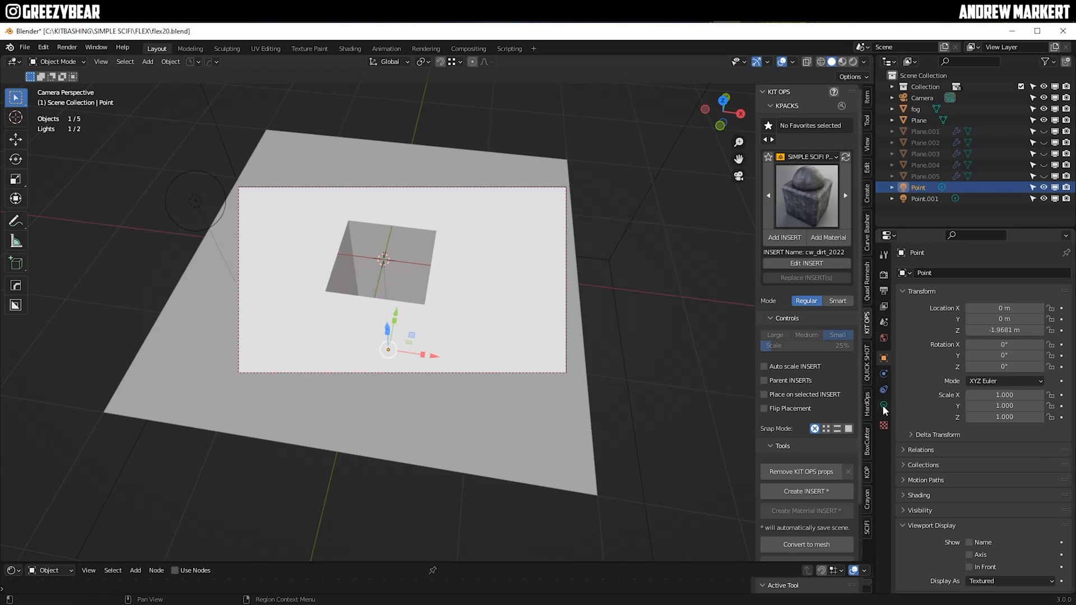
- Reposition Point.001 and add an enlarged pale blue area light at 50 W
left_click(925, 199)
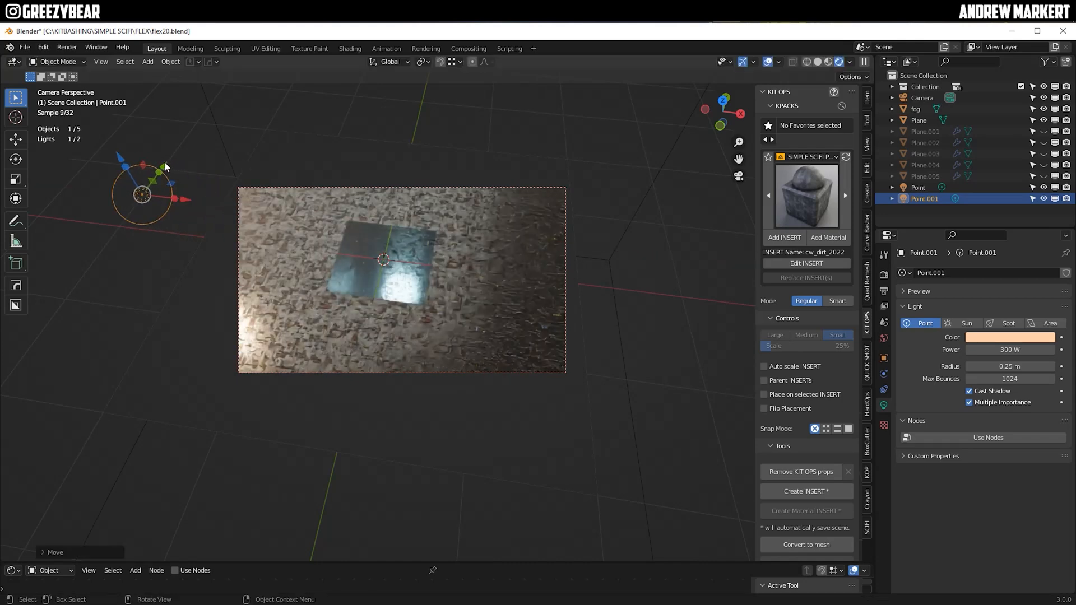
left_click_drag(143, 174, 134, 141)
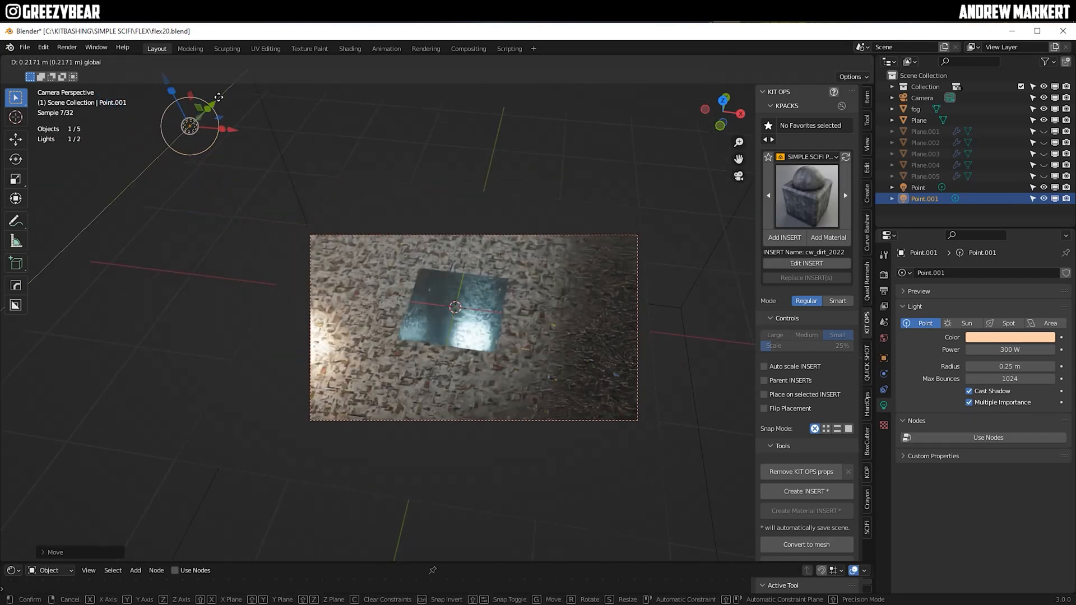
left_click(1010, 338)
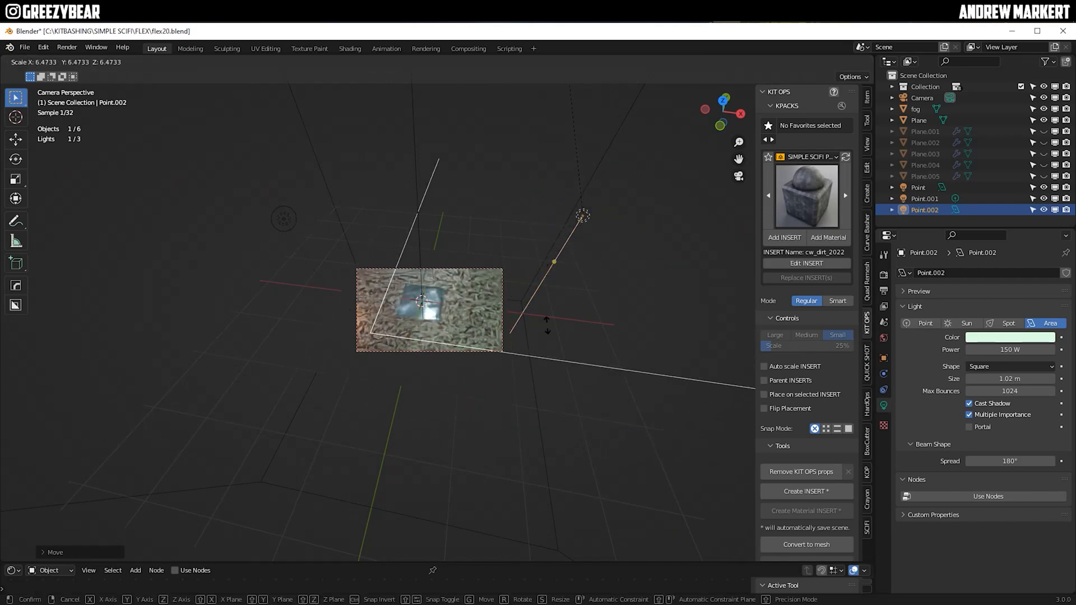
left_click(1010, 337)
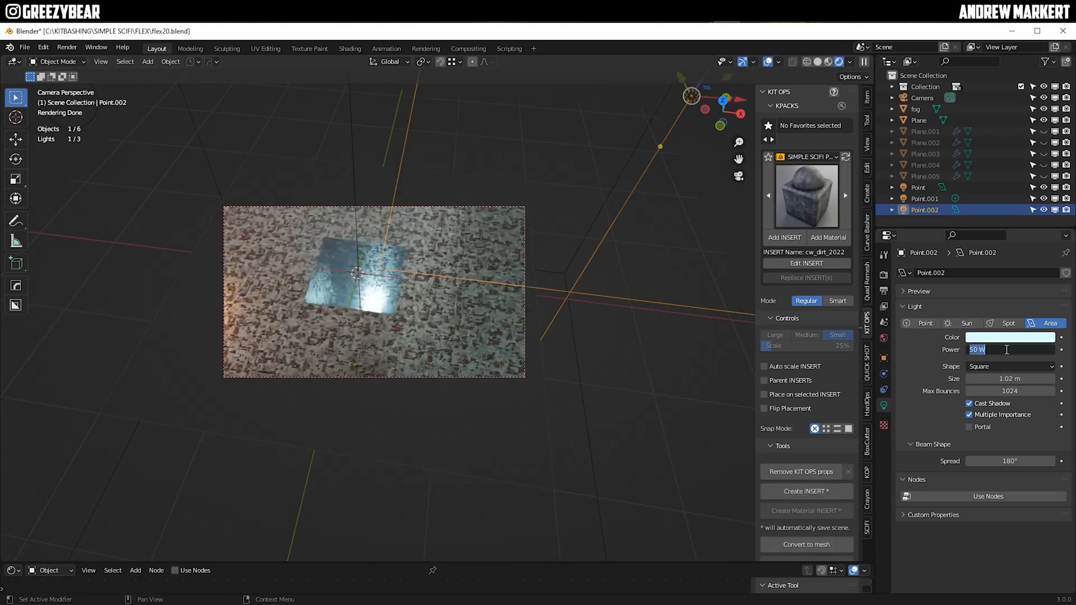
left_click(24, 47)
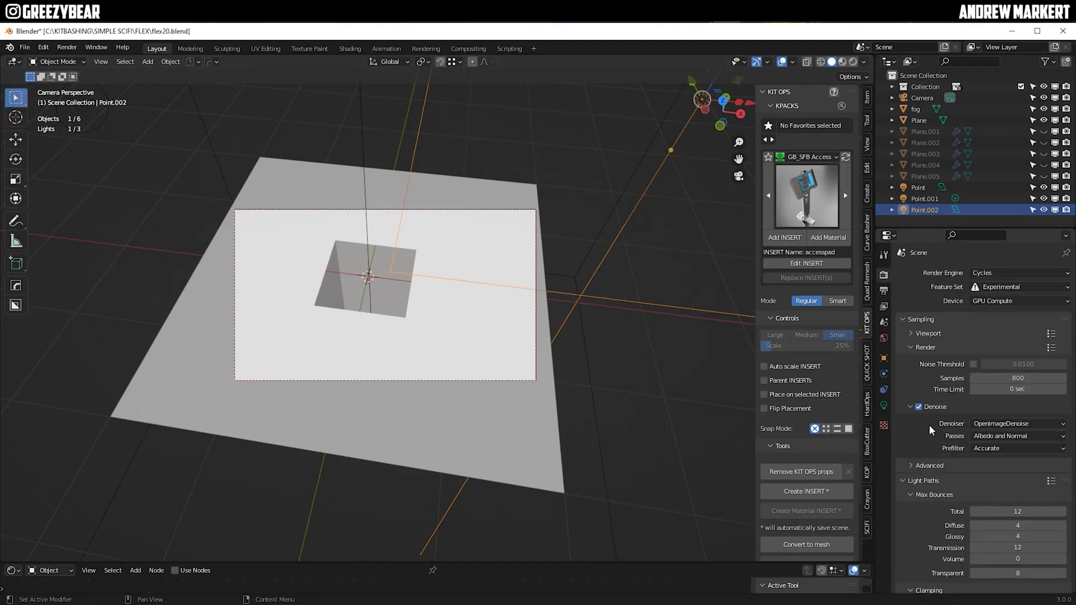
- Set High Contrast look, exposure 0.65, gamma 0.900, and start the final render with F12
scroll("down", 3)
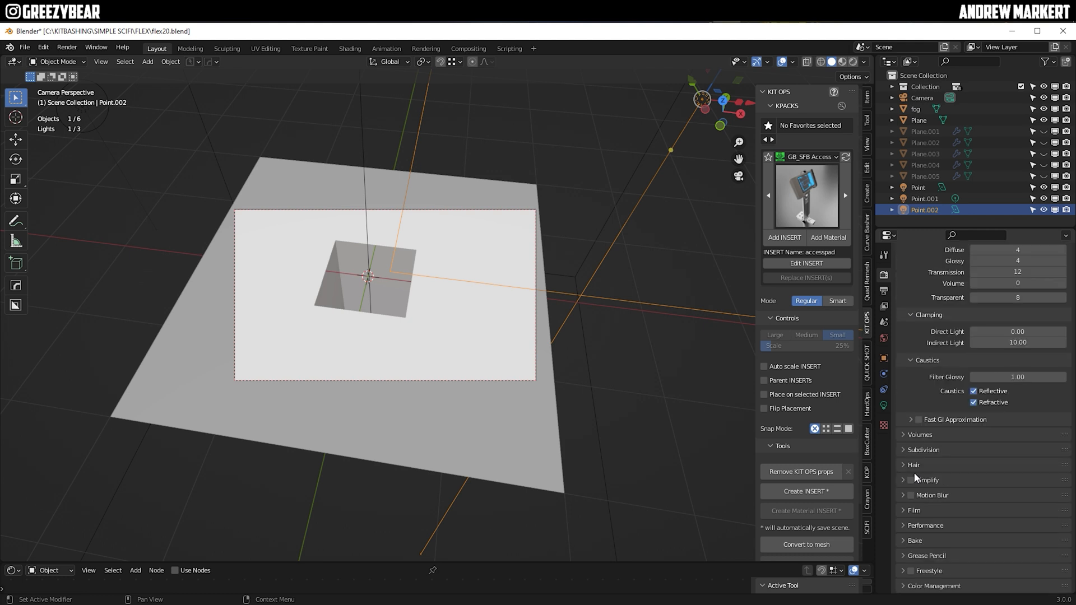
left_click(1018, 527)
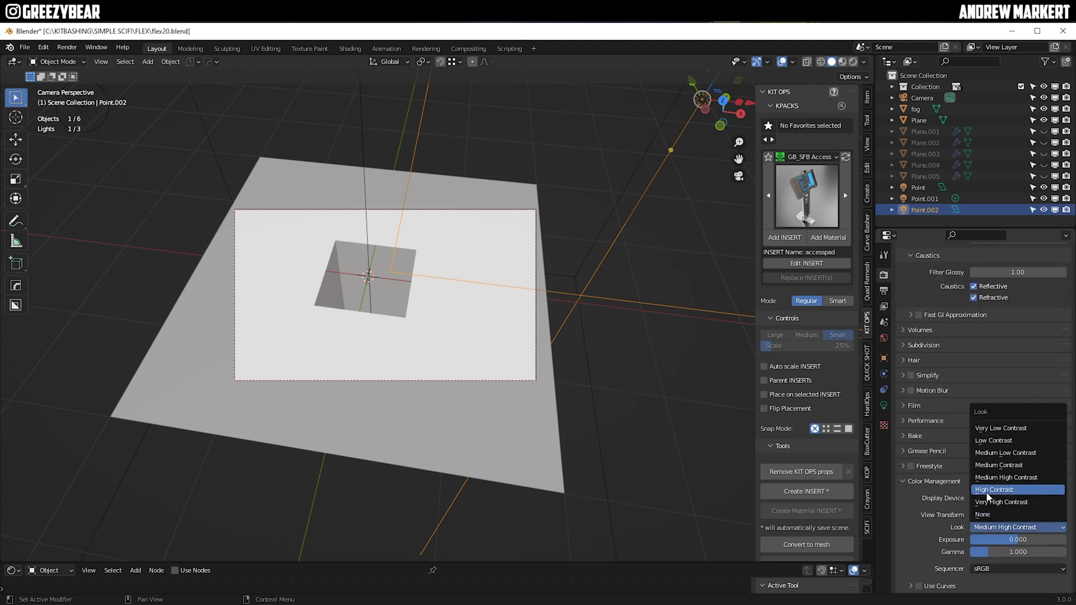
left_click(995, 490)
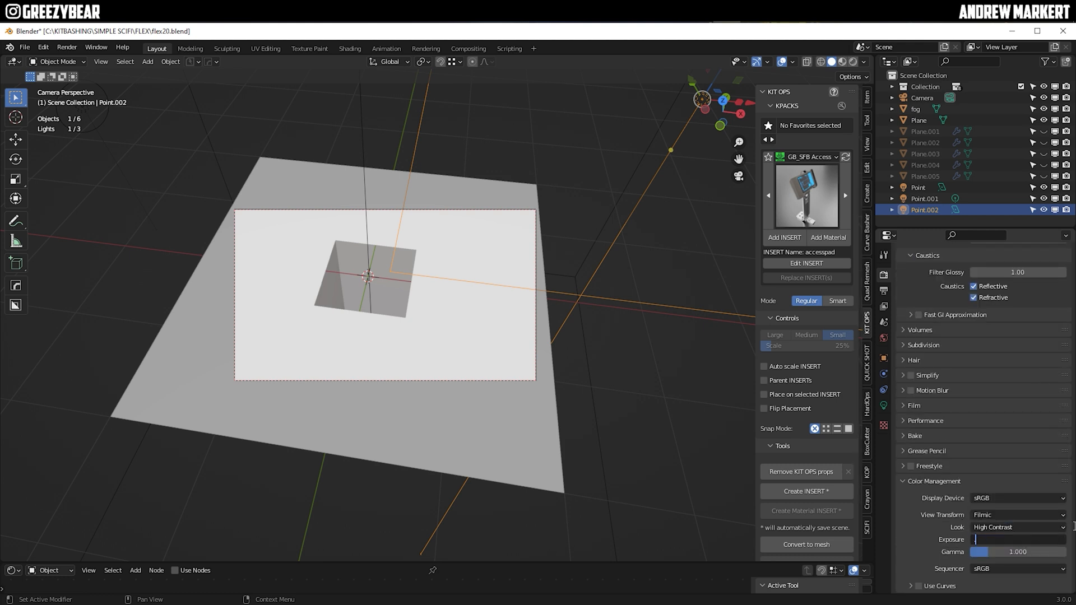
left_click_drag(995, 539, 1029, 539)
type("0.65")
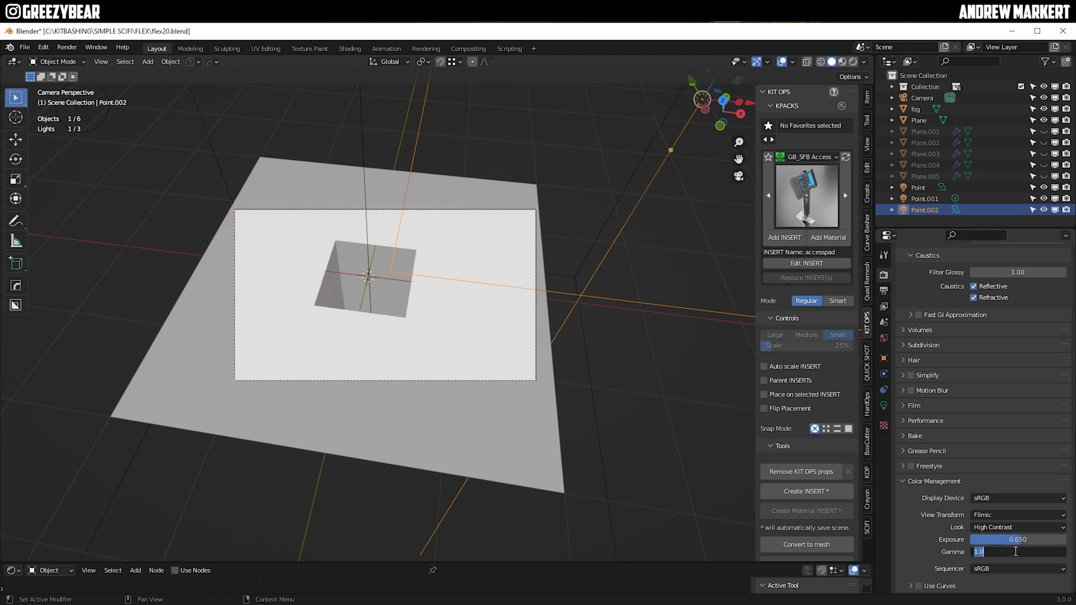
type("0.900")
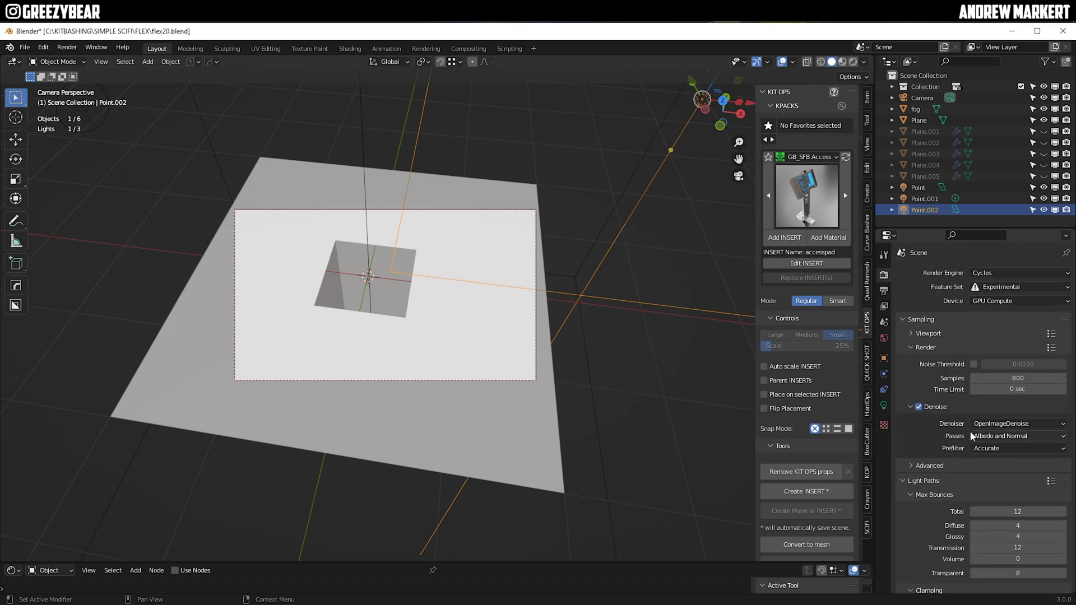
key("F12")
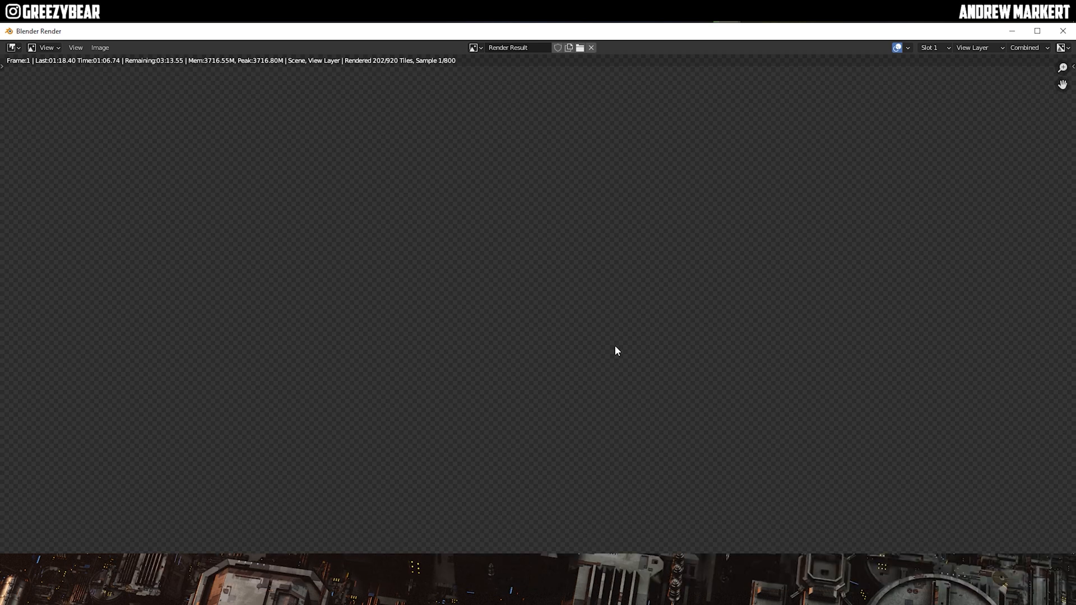